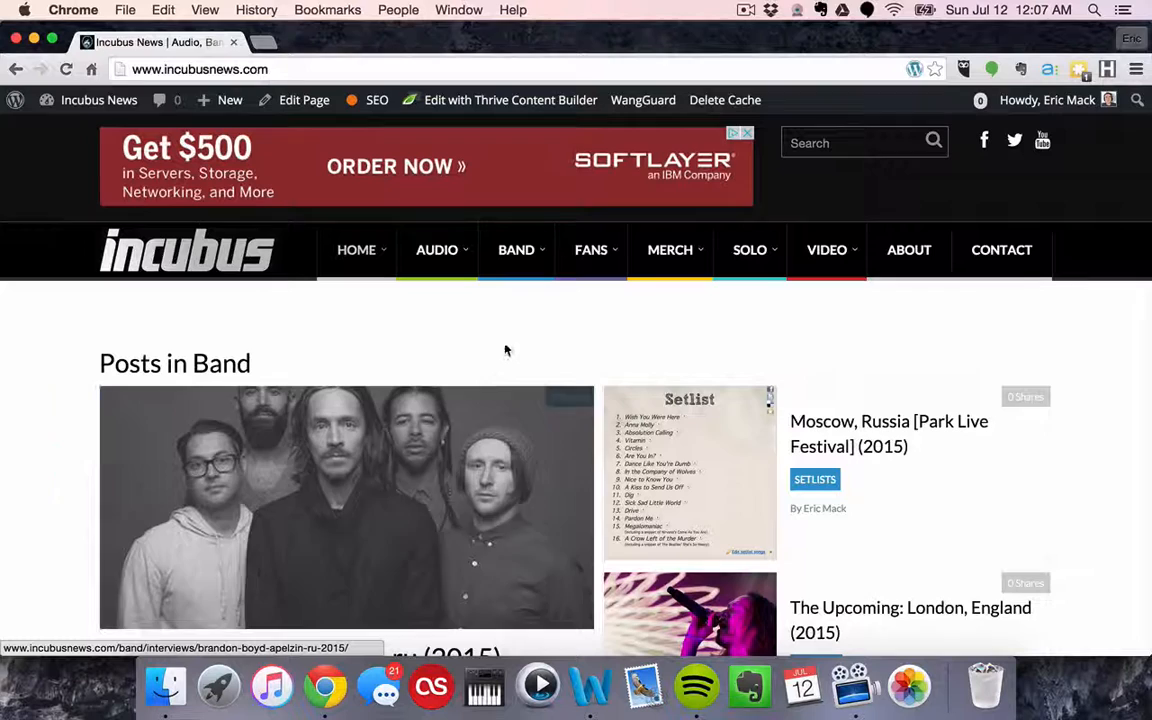
# Reveal the Fans menu's album discussion subsections, such as 'A Picture Will Survive'
pyautogui.click(591, 250)
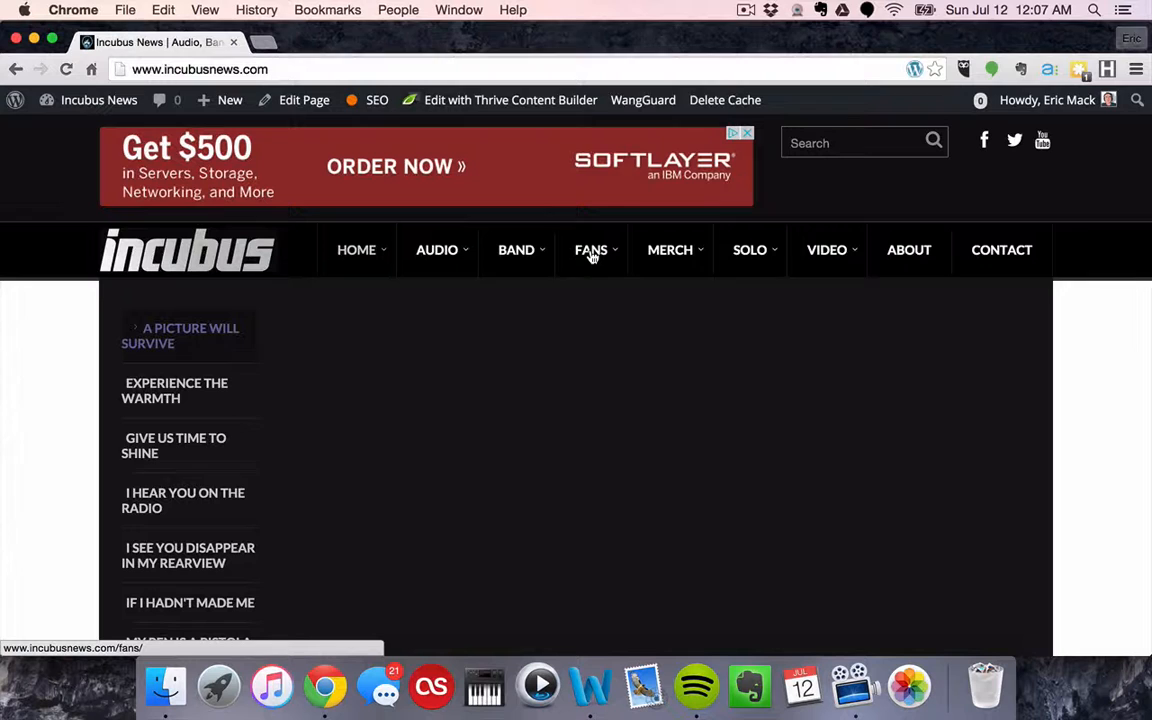
pyautogui.scroll(-3)
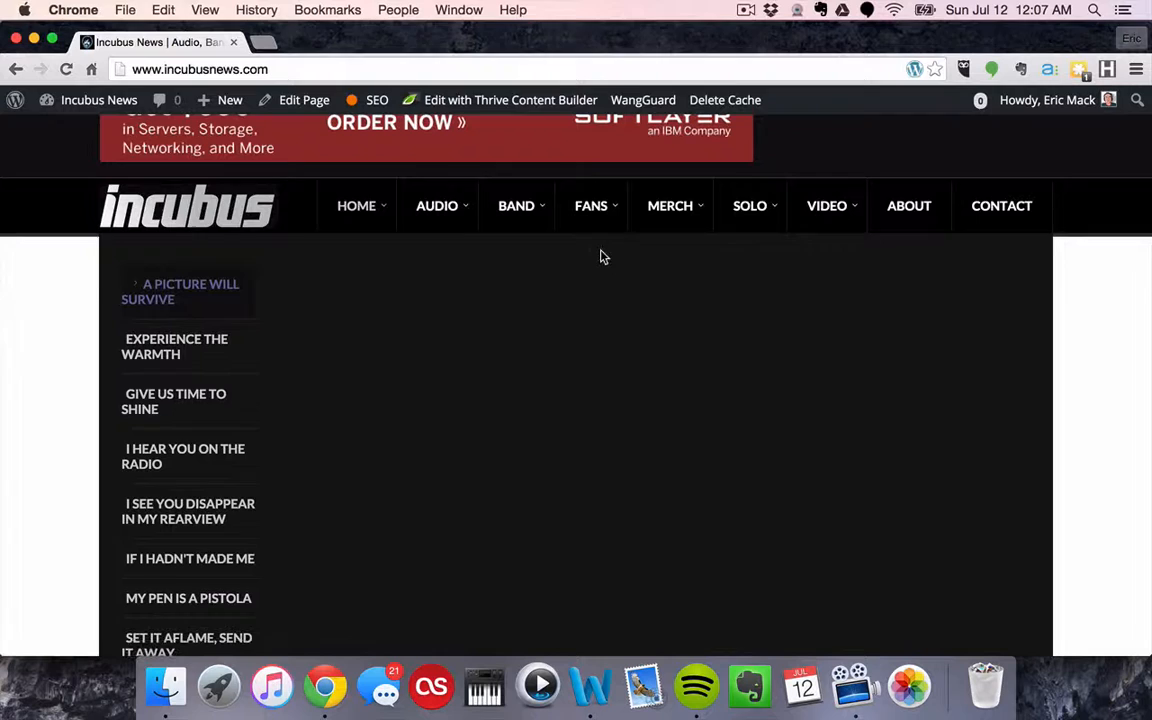
pyautogui.moveTo(595, 213)
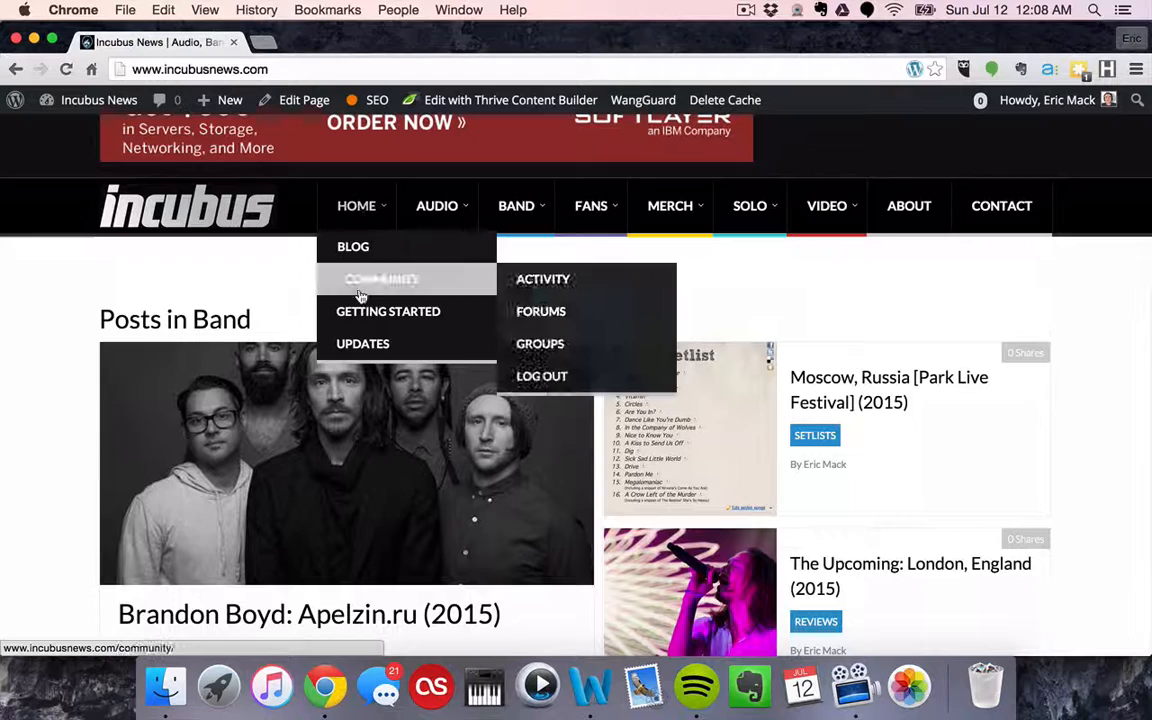
# Go to the Forums index and open the Audio forum with Rdio, SoundCloud, Spotify, YouTube
pyautogui.click(554, 311)
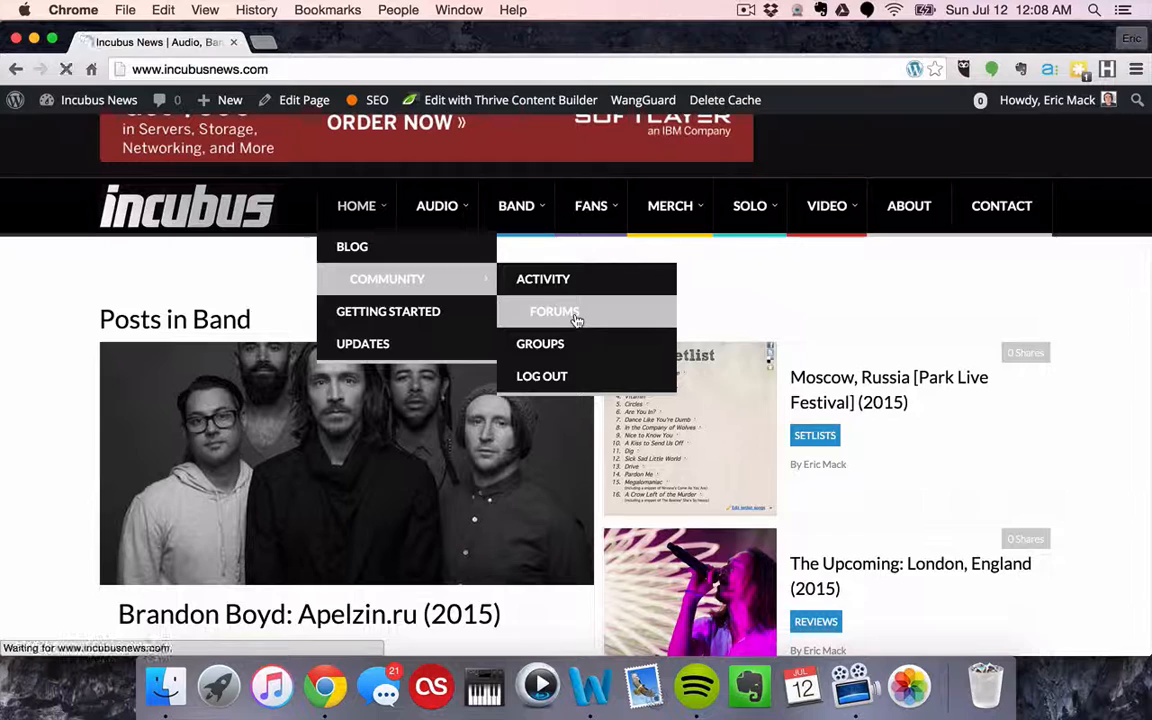
pyautogui.click(554, 311)
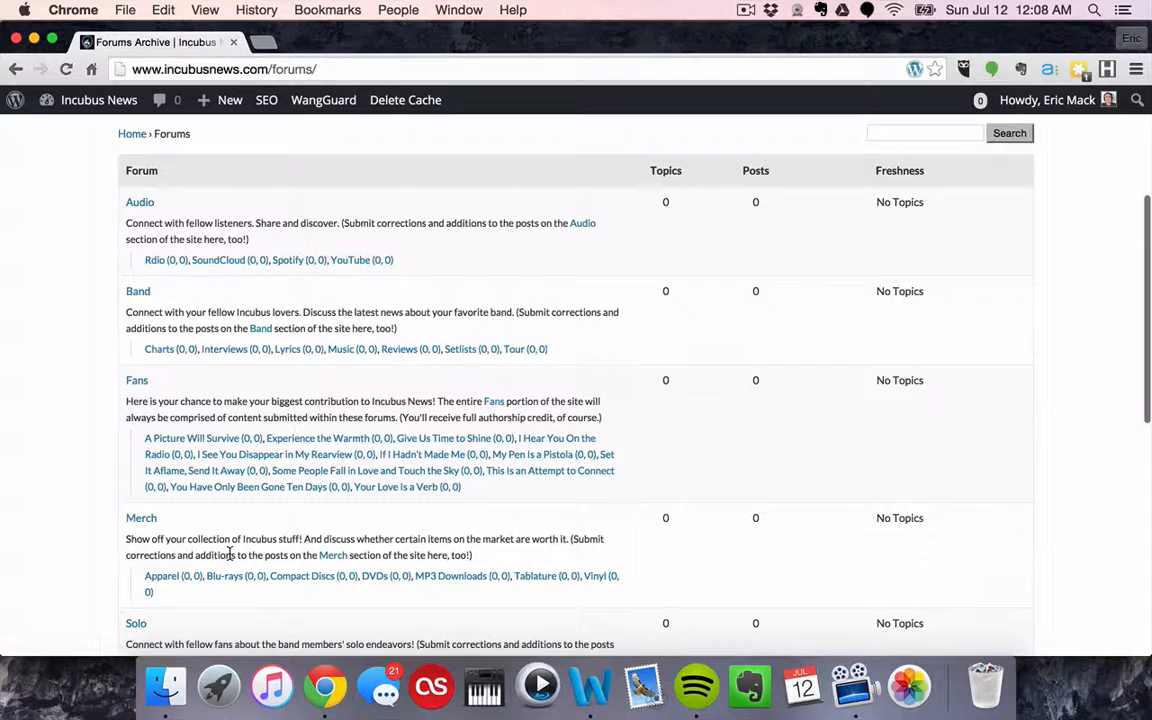
pyautogui.scroll(3)
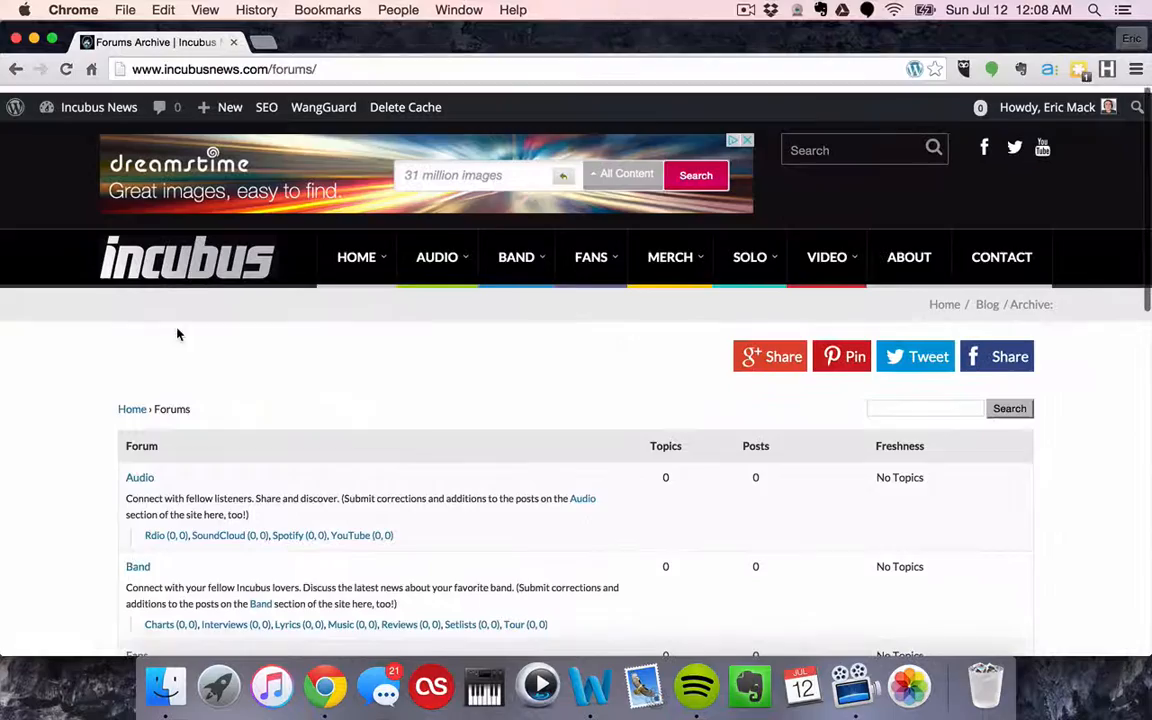
pyautogui.scroll(-3)
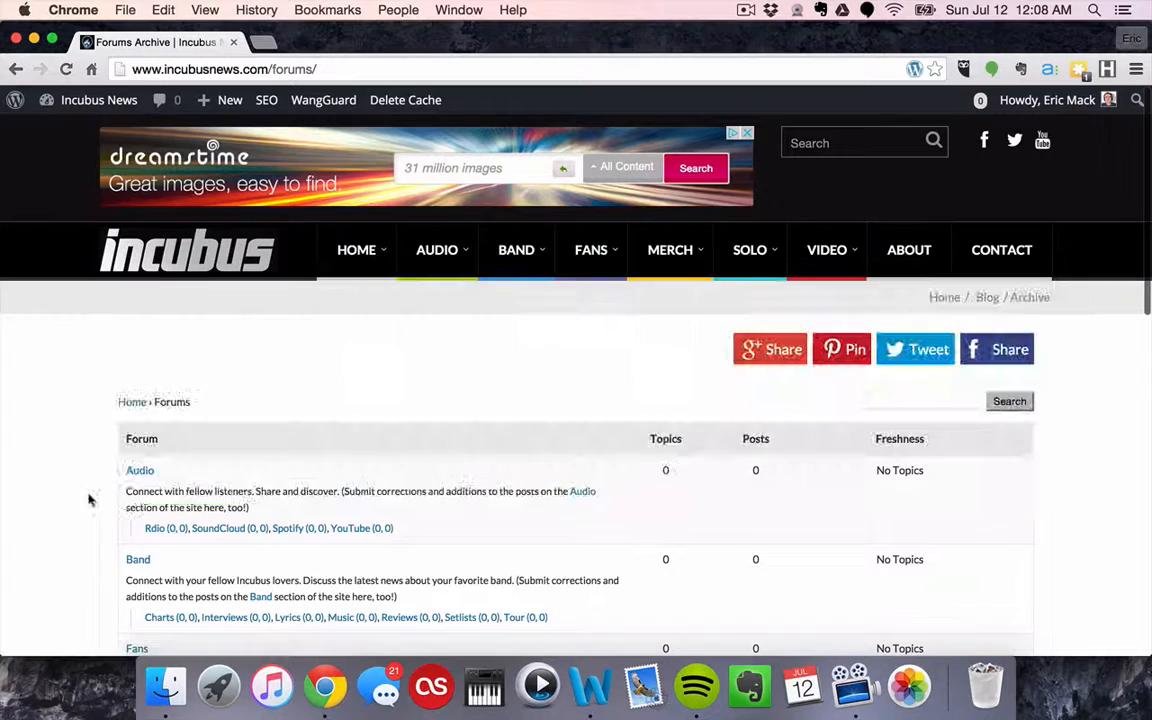
pyautogui.click(140, 470)
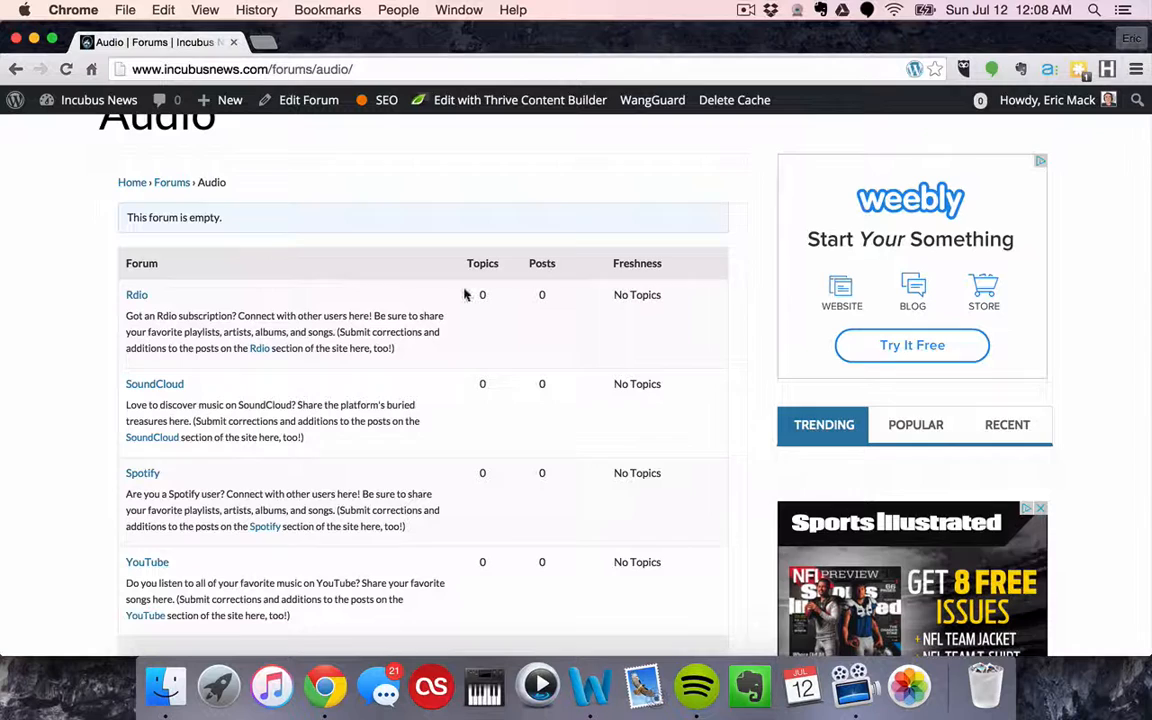
pyautogui.moveTo(502, 290)
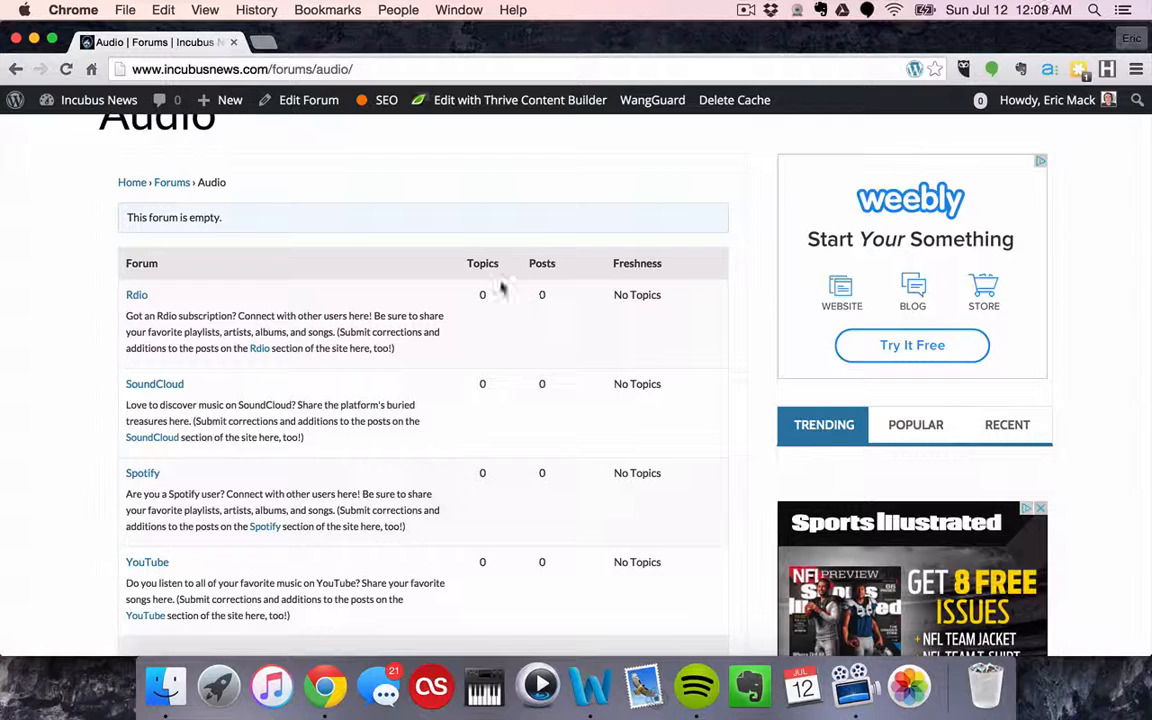
# Return to Forums and browse the Band forum's Charts, Interviews, Lyrics, Reviews, Setlists and Tour sub-forums
pyautogui.click(171, 182)
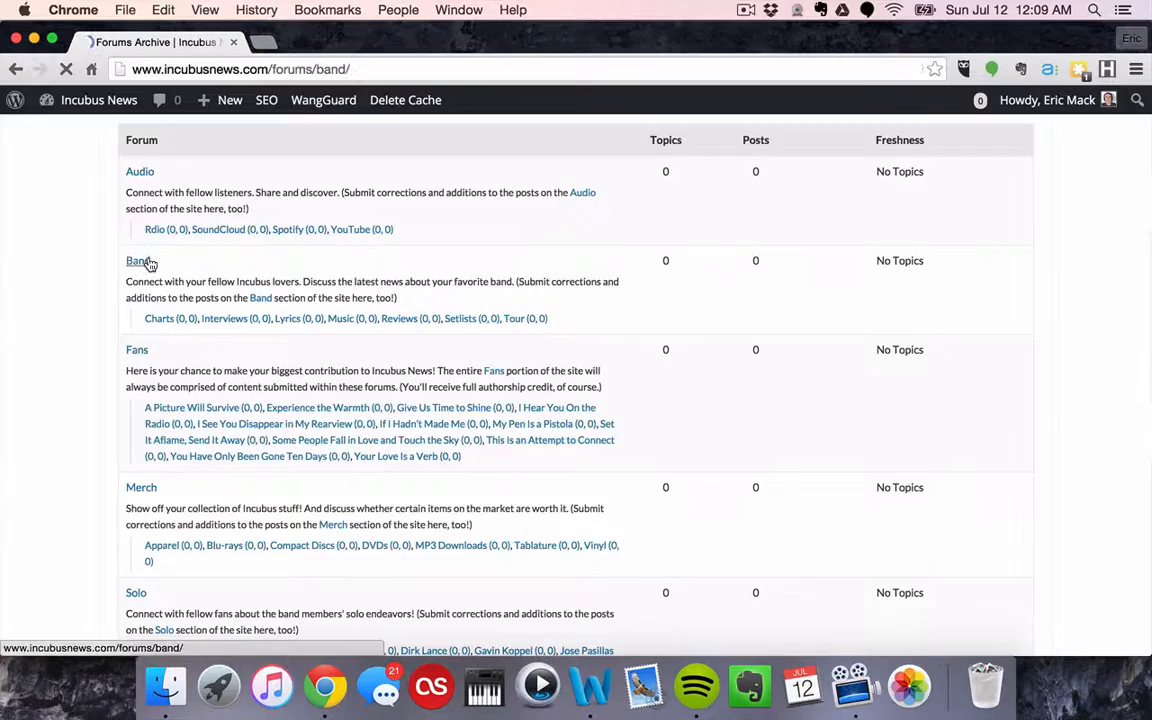
pyautogui.click(136, 260)
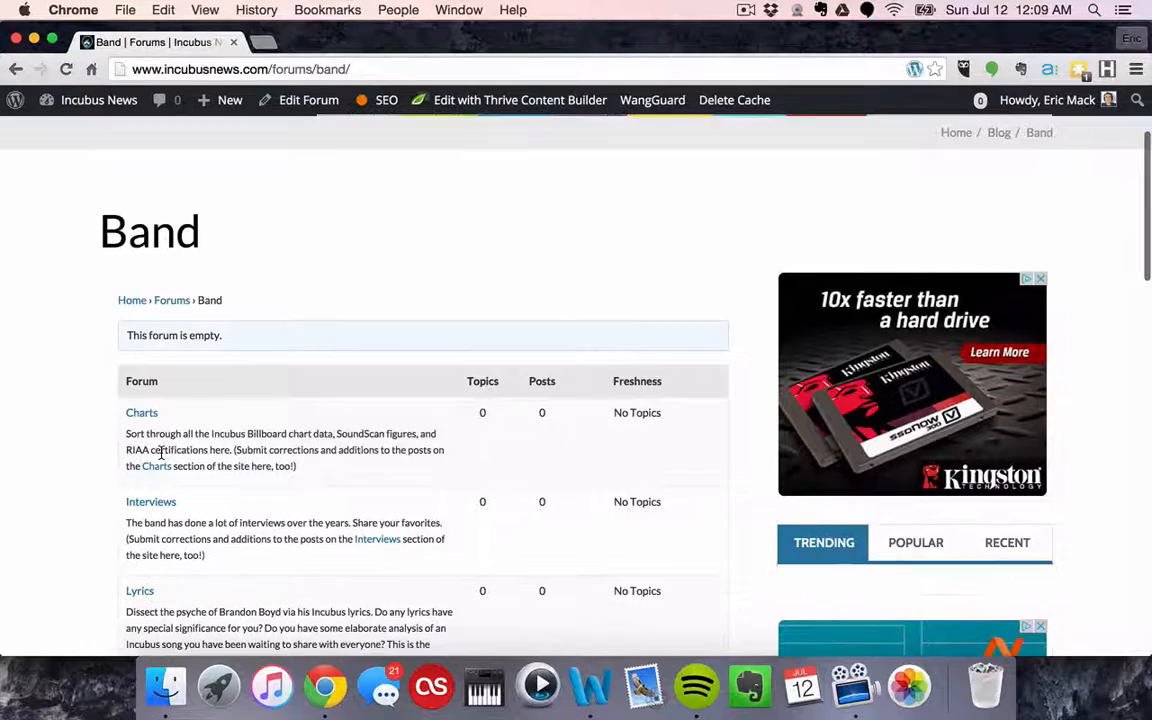
pyautogui.scroll(-3)
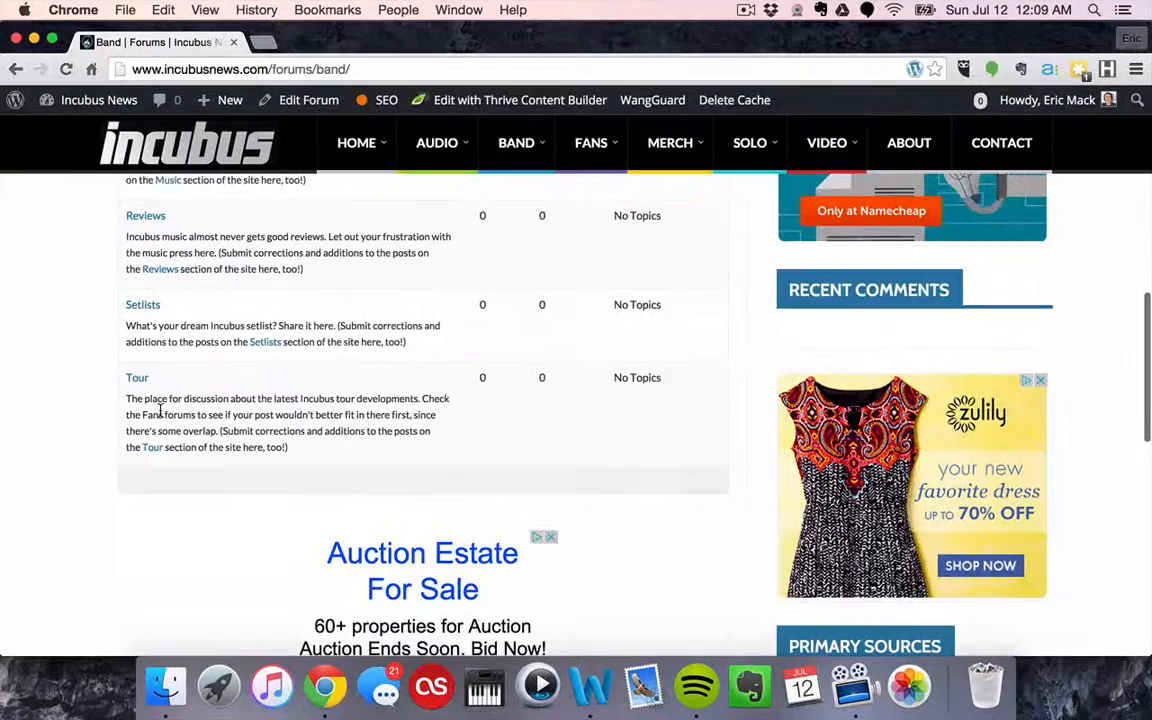
pyautogui.scroll(3)
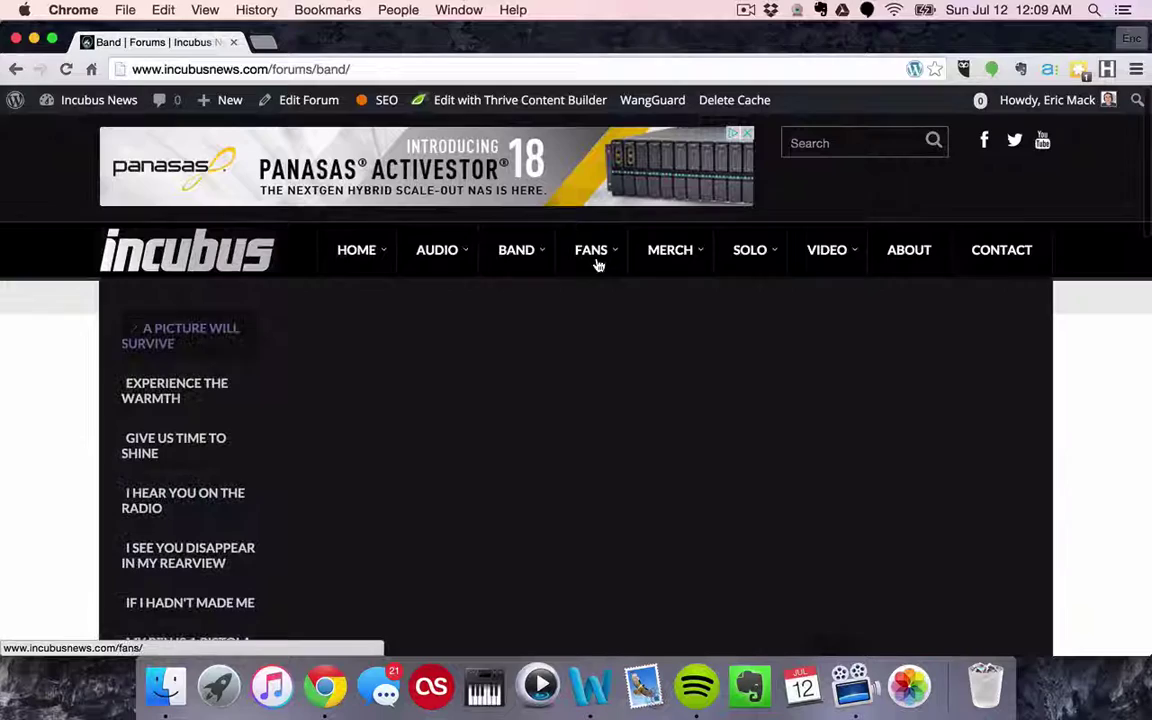
pyautogui.scroll(-3)
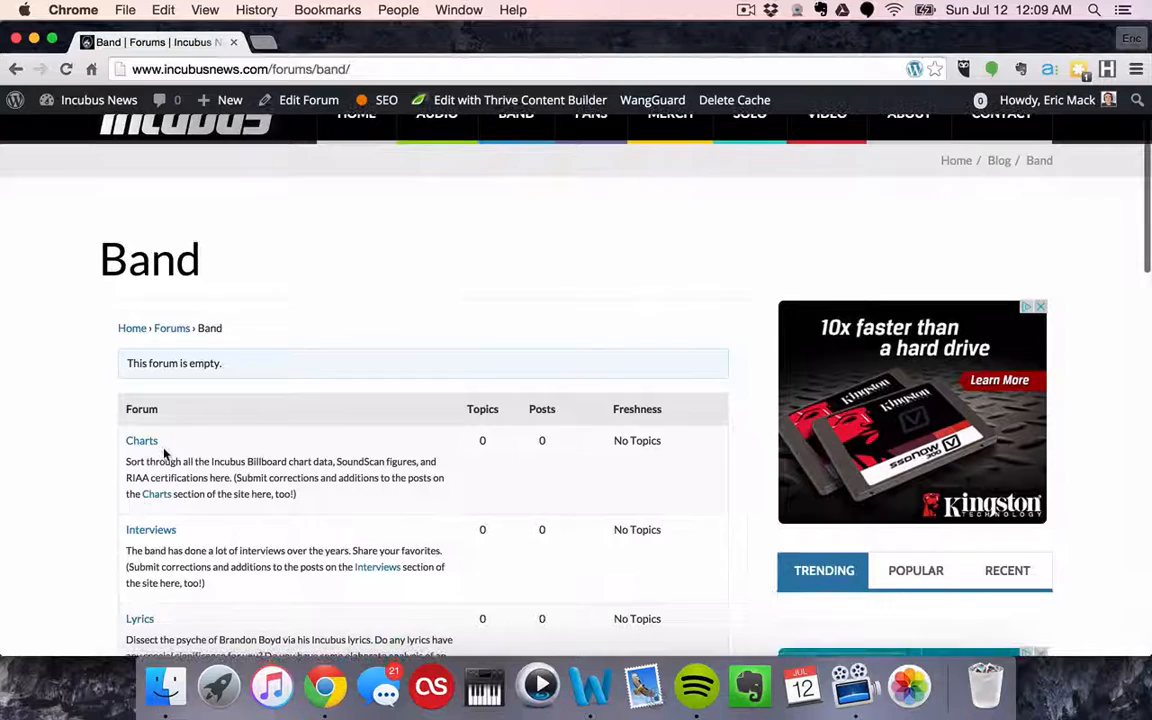
pyautogui.scroll(-3)
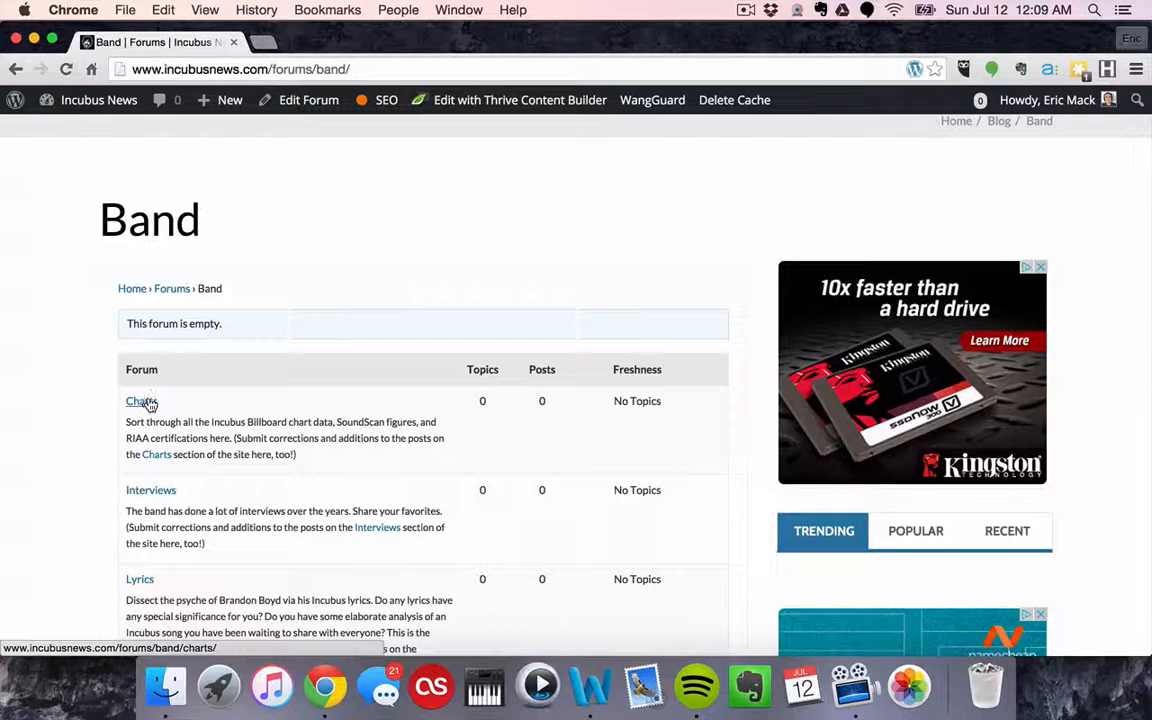
pyautogui.moveTo(367, 301)
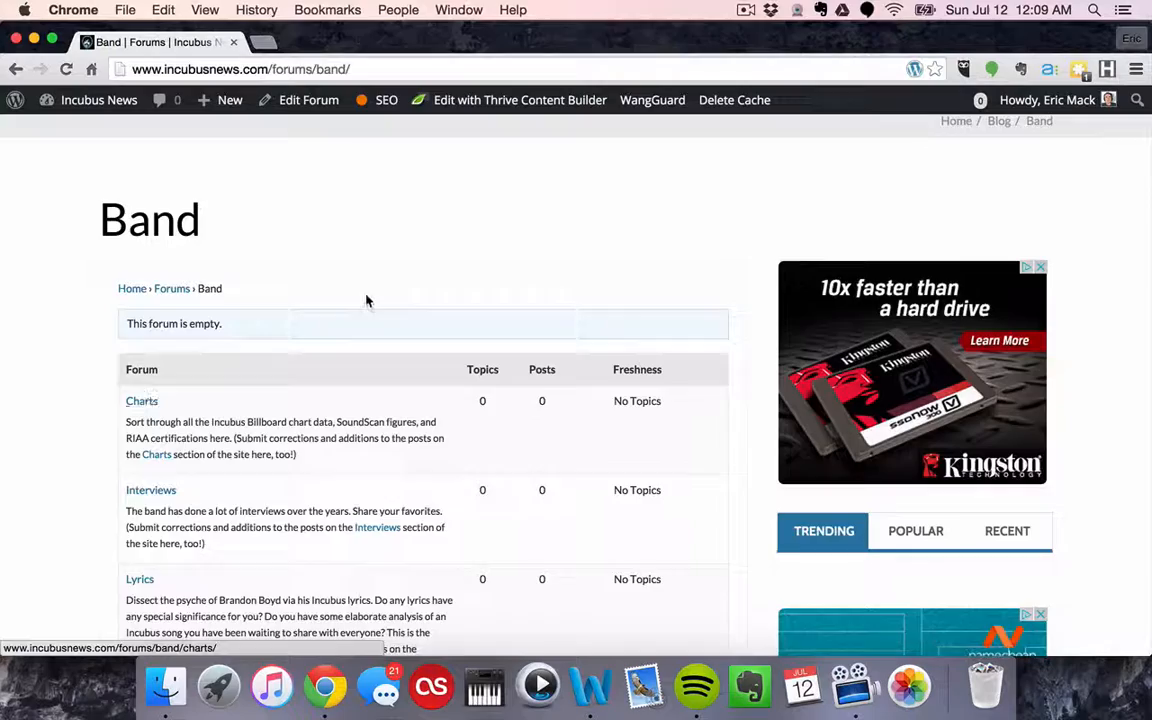
# Open the Charts sub-forum and start inserting a link into the new topic's message
pyautogui.click(141, 401)
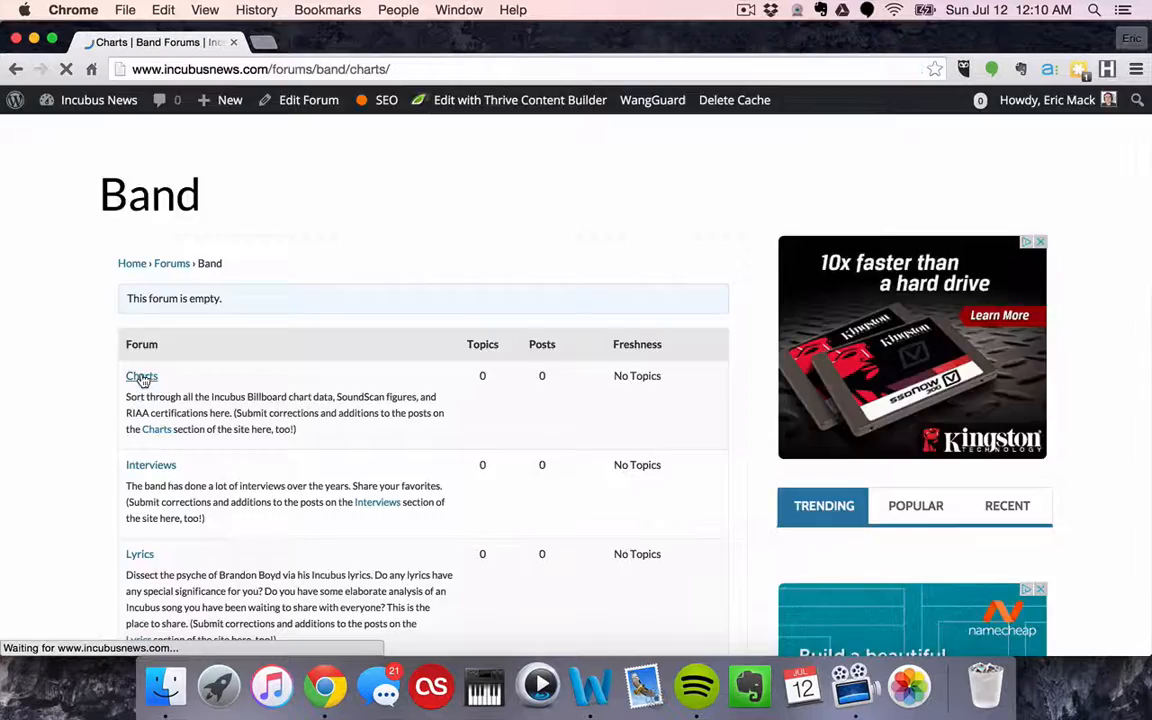
pyautogui.click(141, 376)
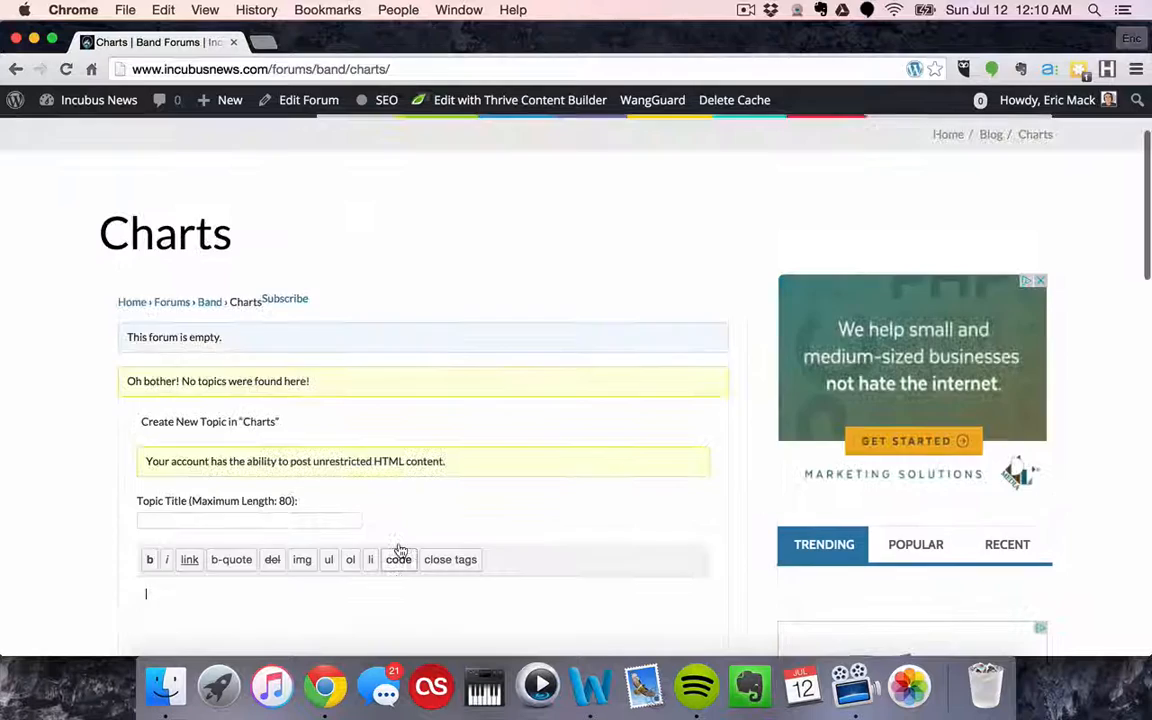
pyautogui.scroll(-3)
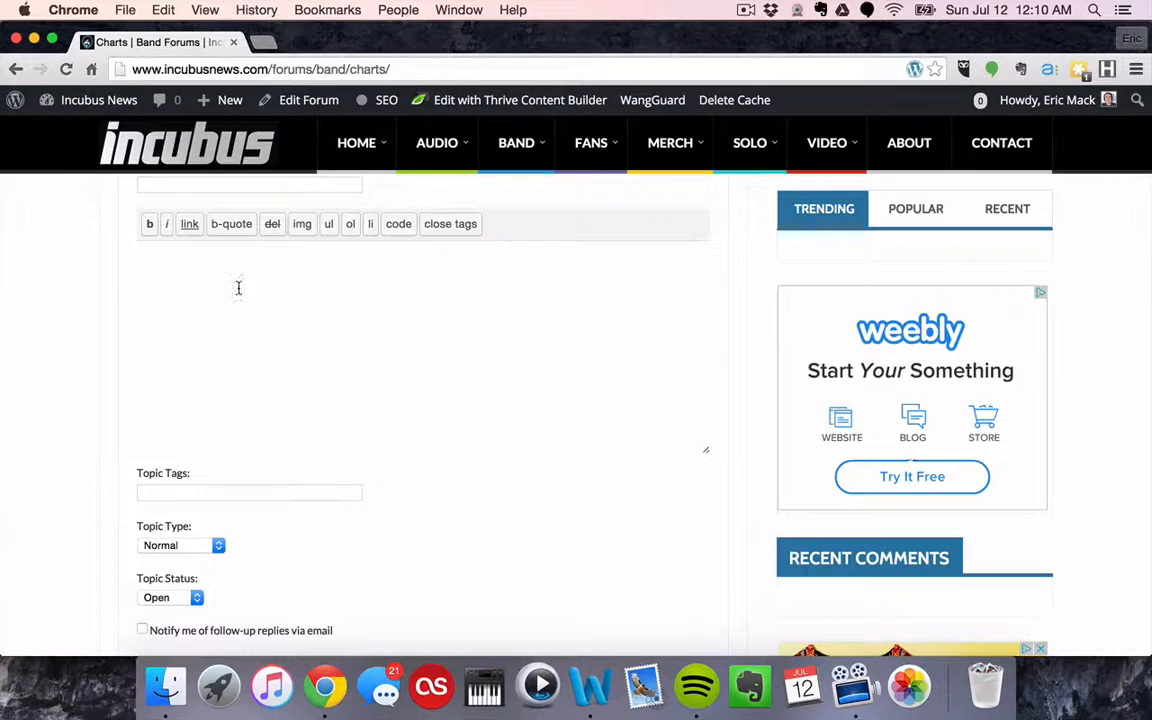
pyautogui.click(189, 223)
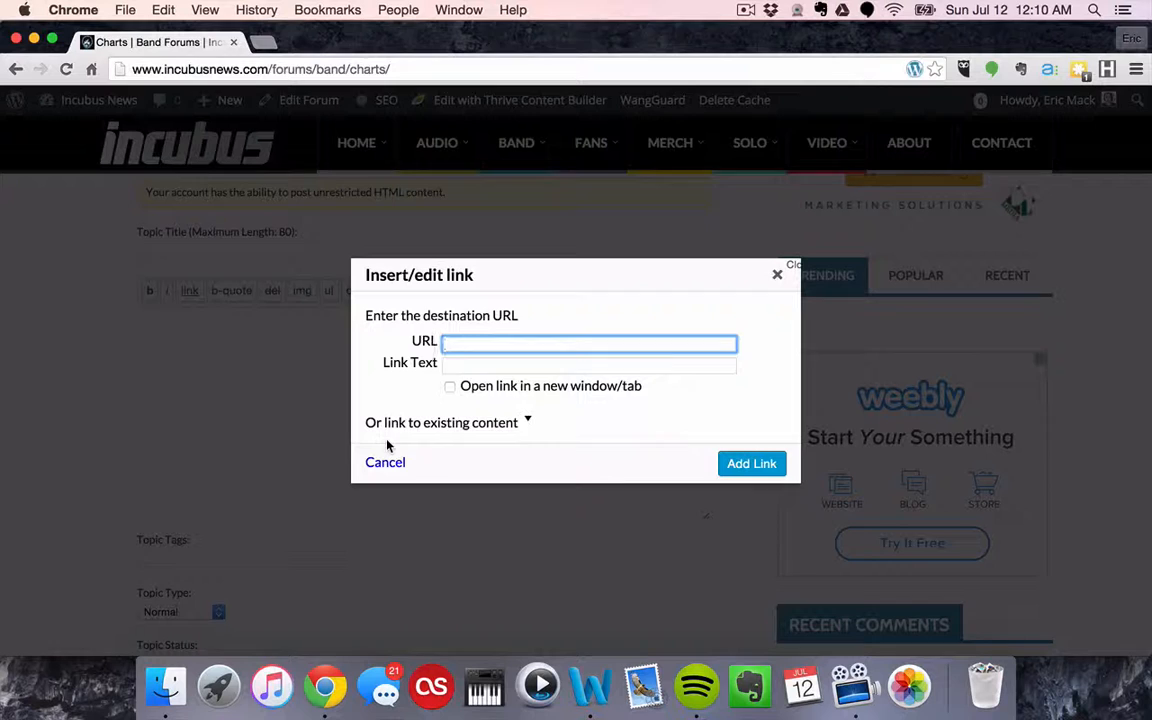
# Insert an 'Incubus News' homepage link that opens in a new tab
pyautogui.click(588, 364)
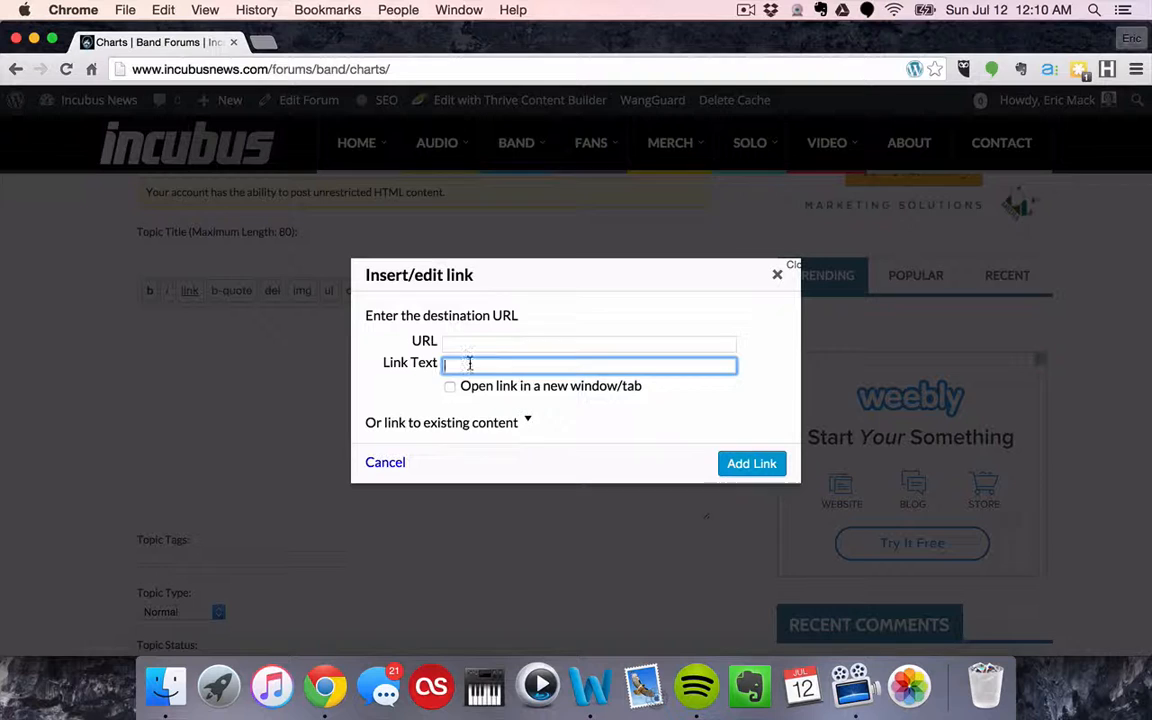
pyautogui.write('http://www.incubusnews.com/')
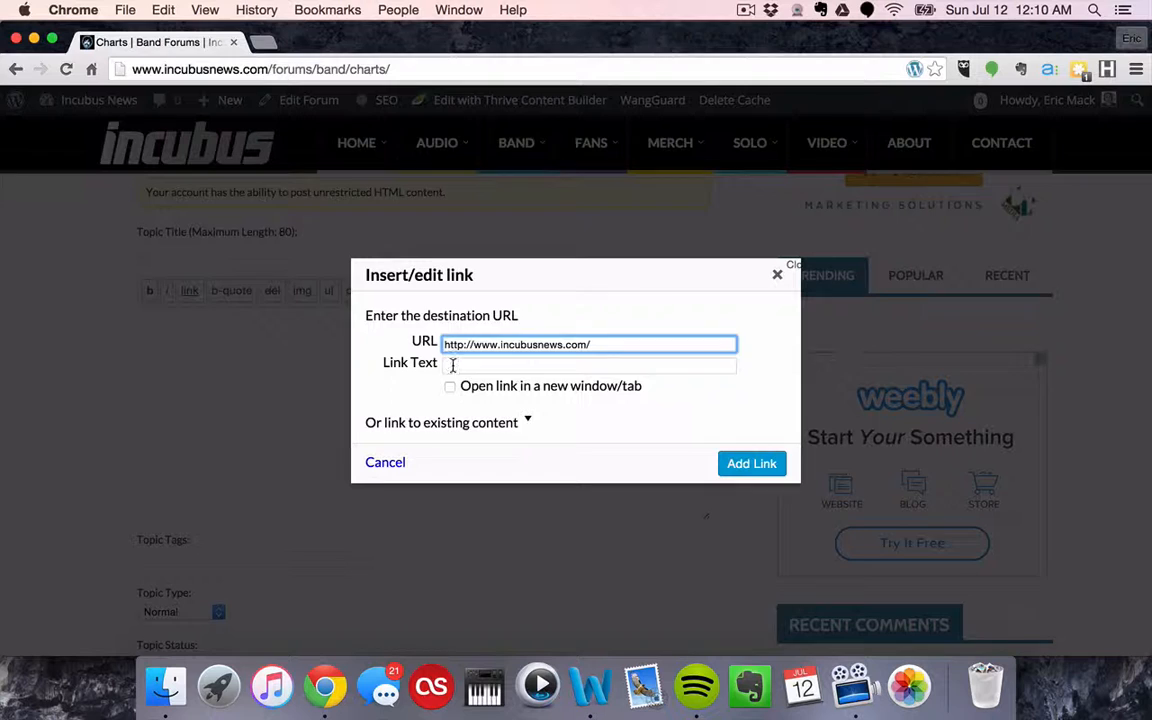
pyautogui.click(450, 386)
pyautogui.write('Incubus News')
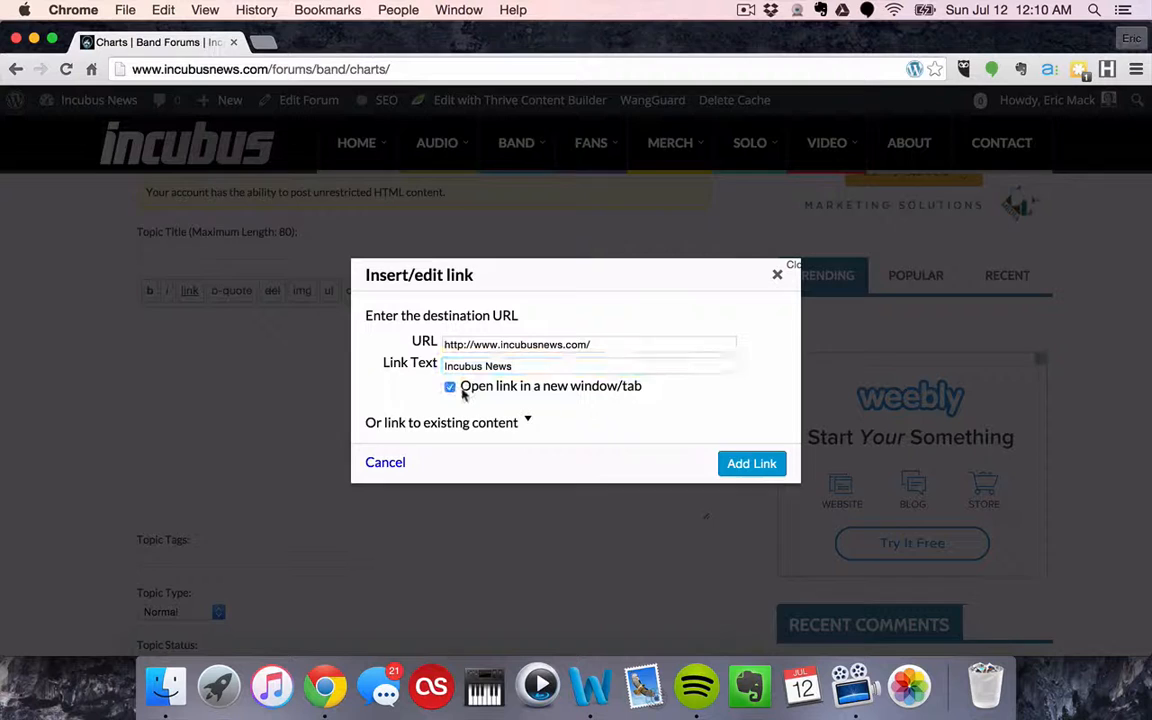
pyautogui.click(751, 463)
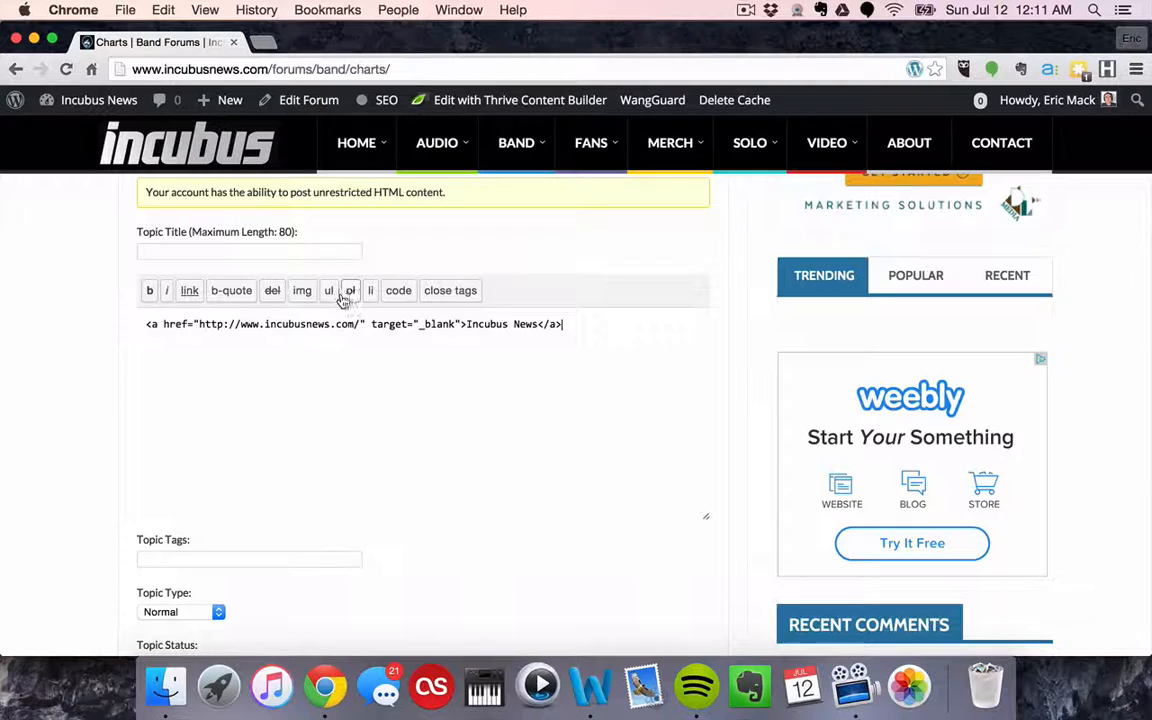
# Submit the 'Home' topic in the Charts forum
pyautogui.scroll(-3)
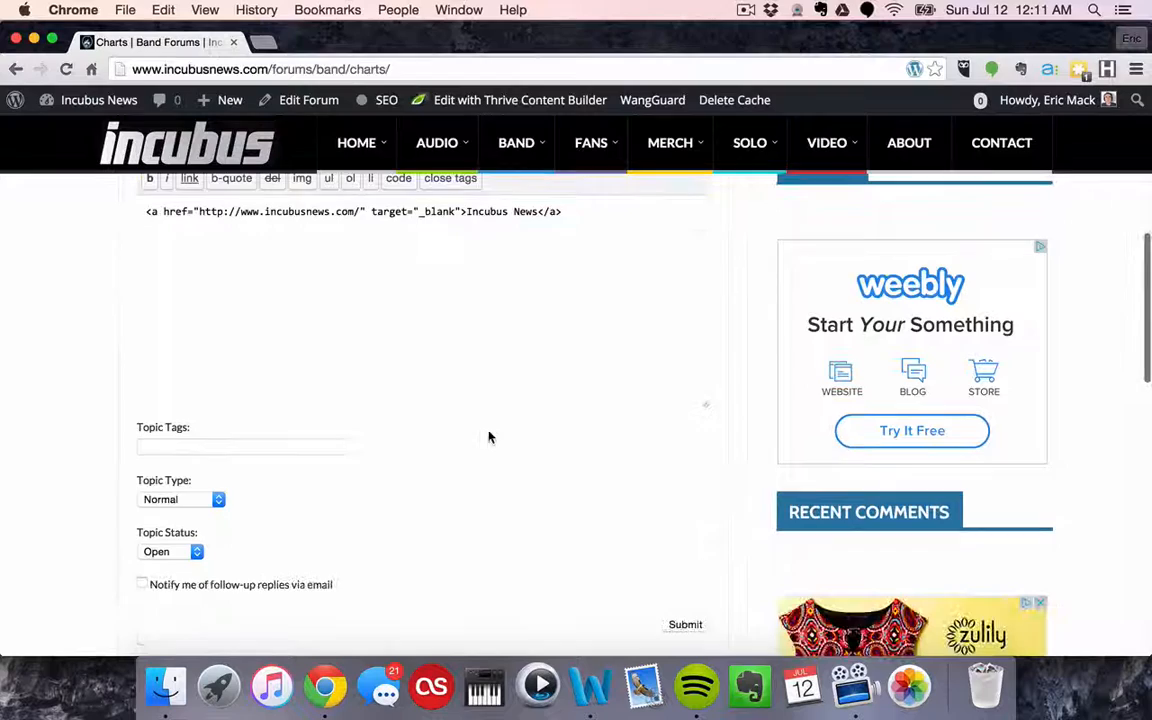
pyautogui.click(684, 624)
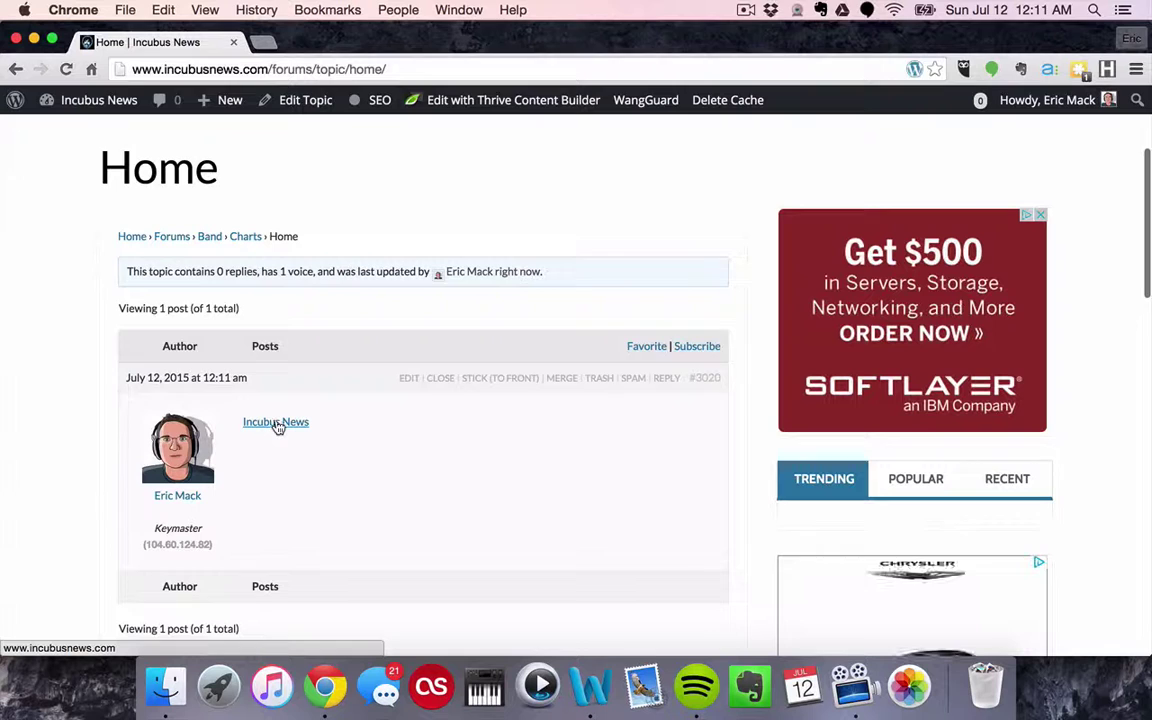
# Trash the 'Home' topic so it shows Restore and Delete options
pyautogui.click(275, 422)
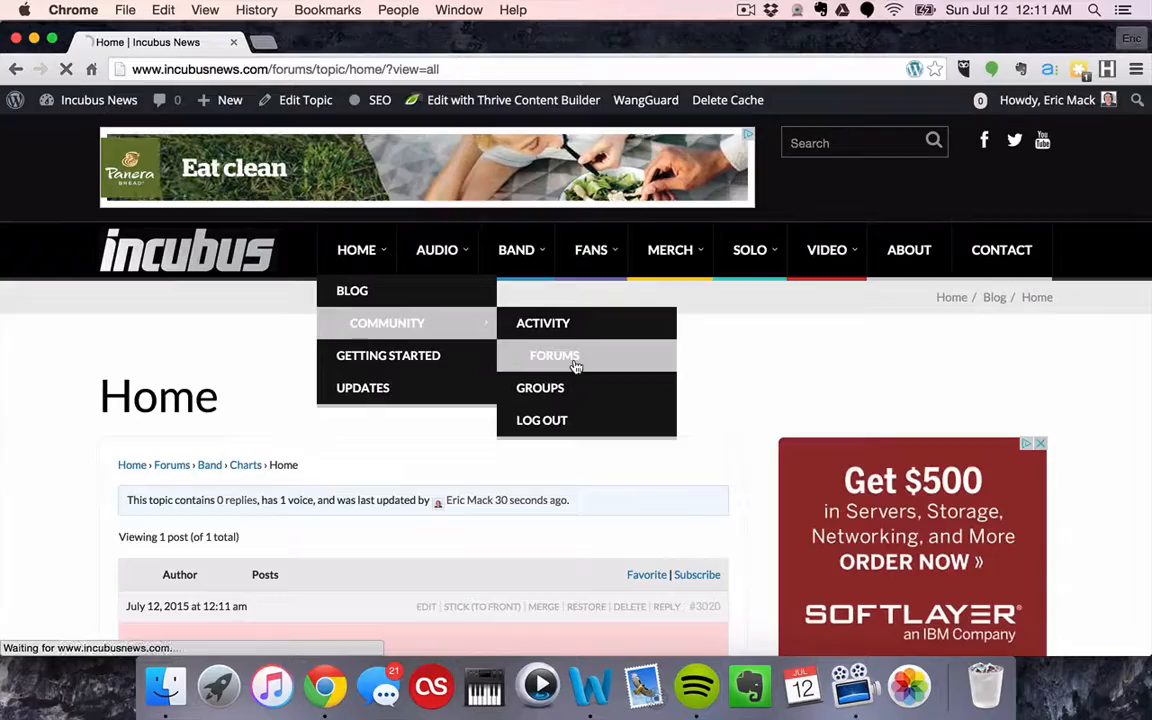
pyautogui.click(554, 355)
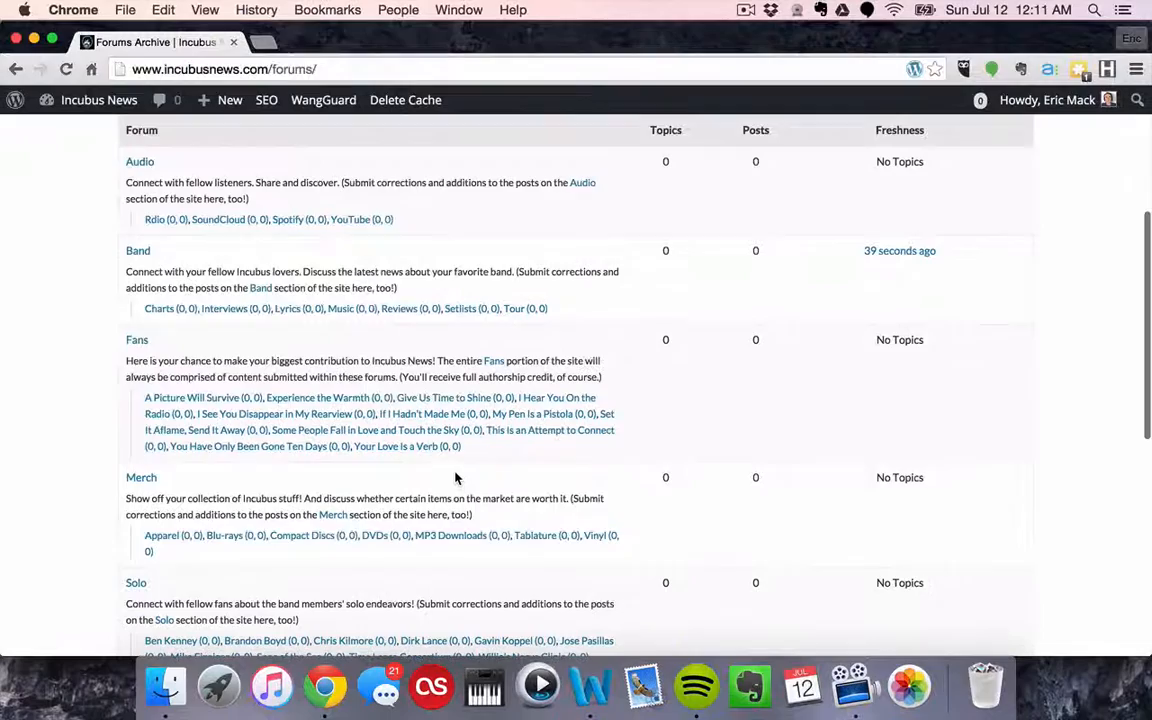
pyautogui.scroll(-3)
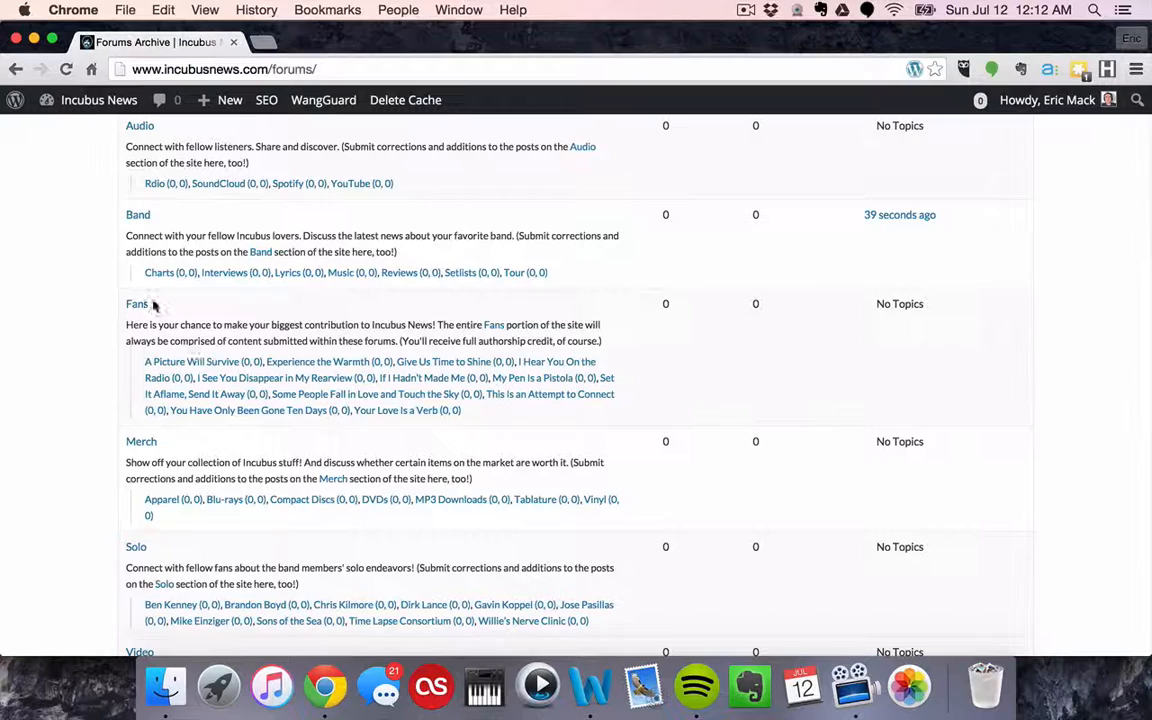
pyautogui.scroll(-3)
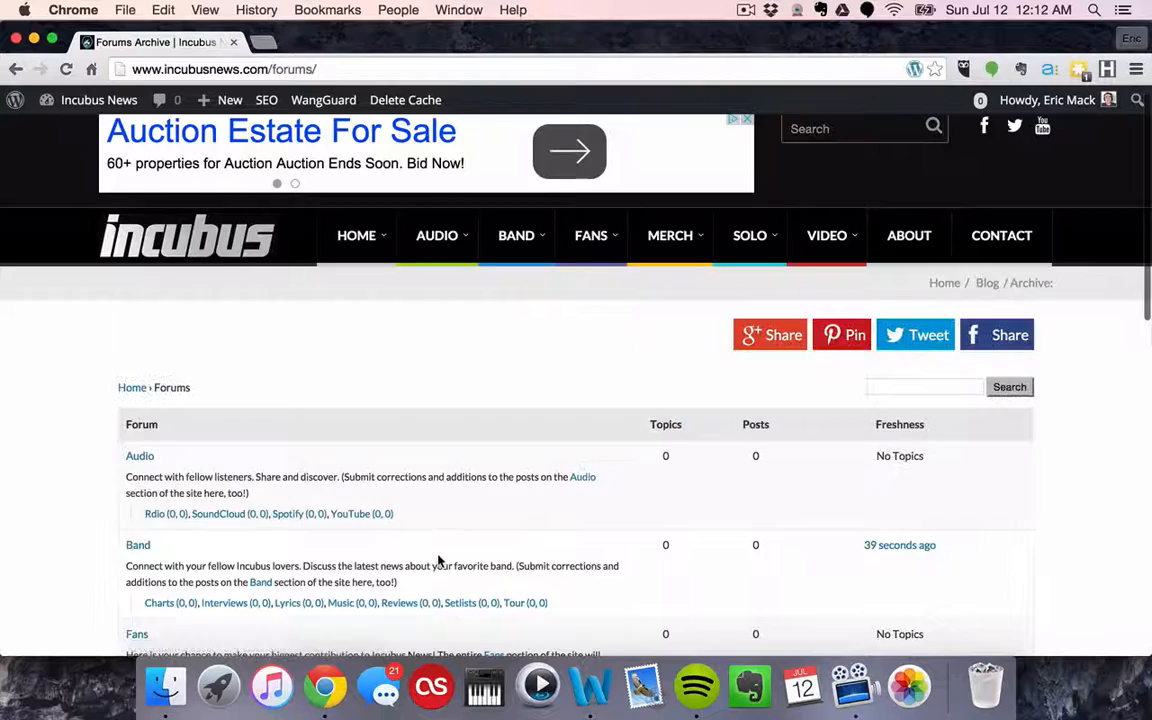
pyautogui.scroll(-3)
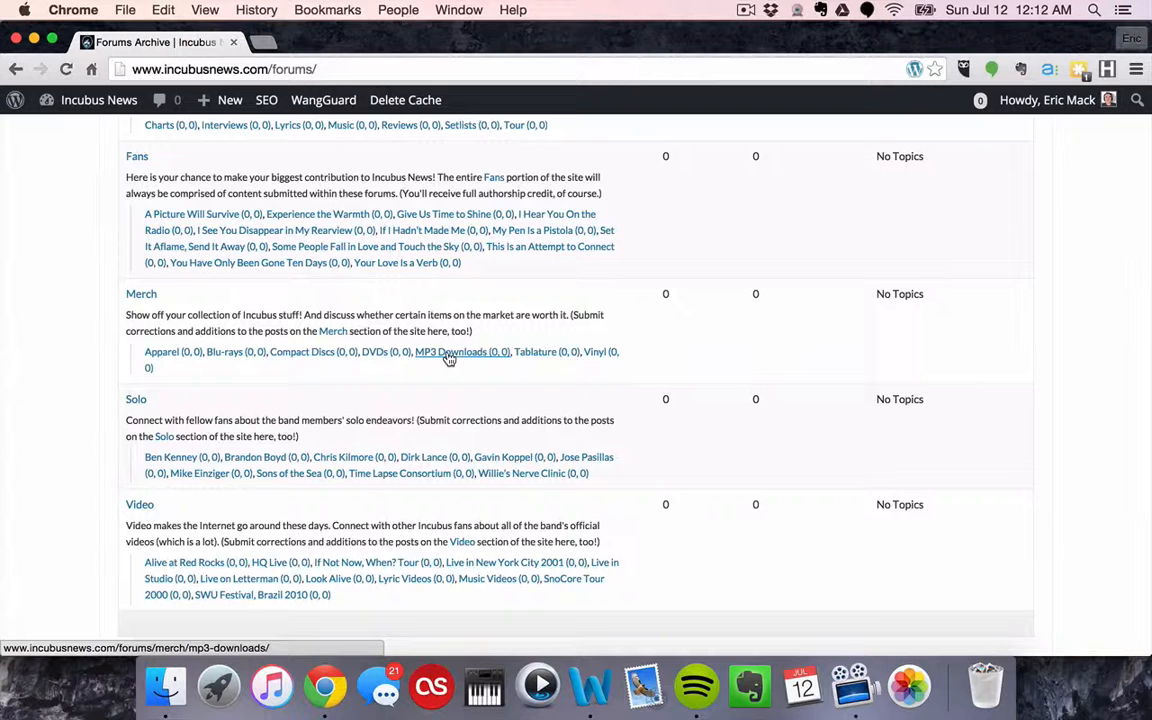
# Open the Fans forum and scroll through its empty subforums like 'A Picture Will Survive'
pyautogui.click(136, 155)
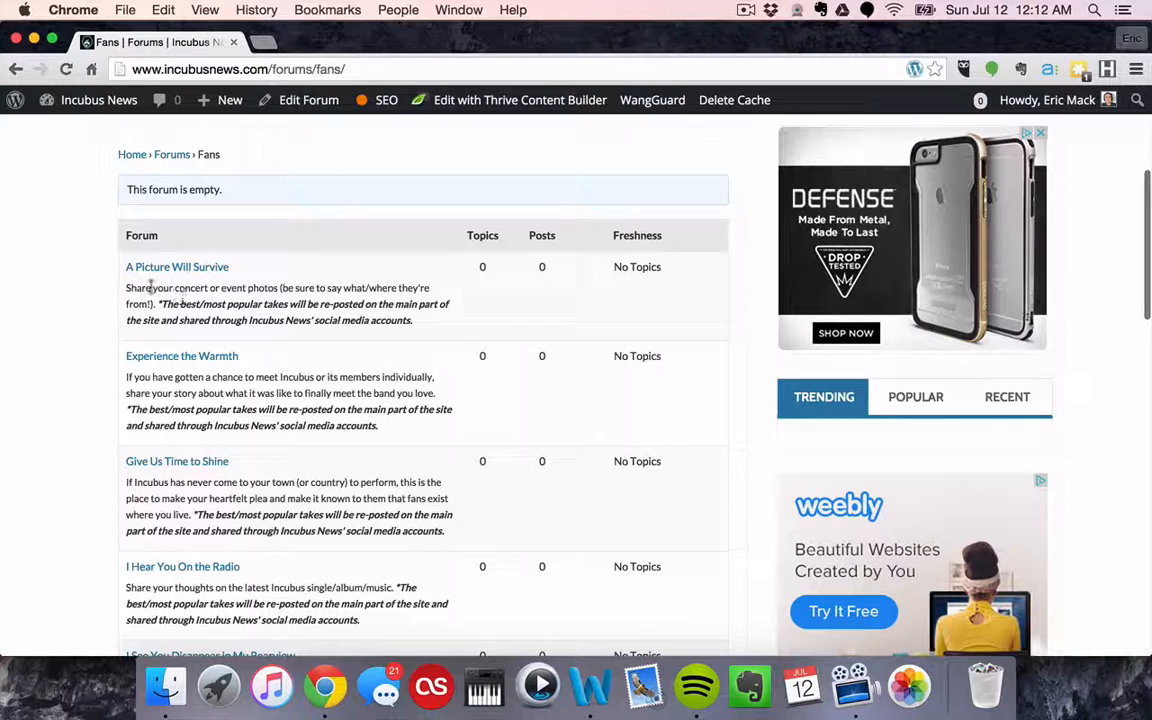
pyautogui.scroll(-3)
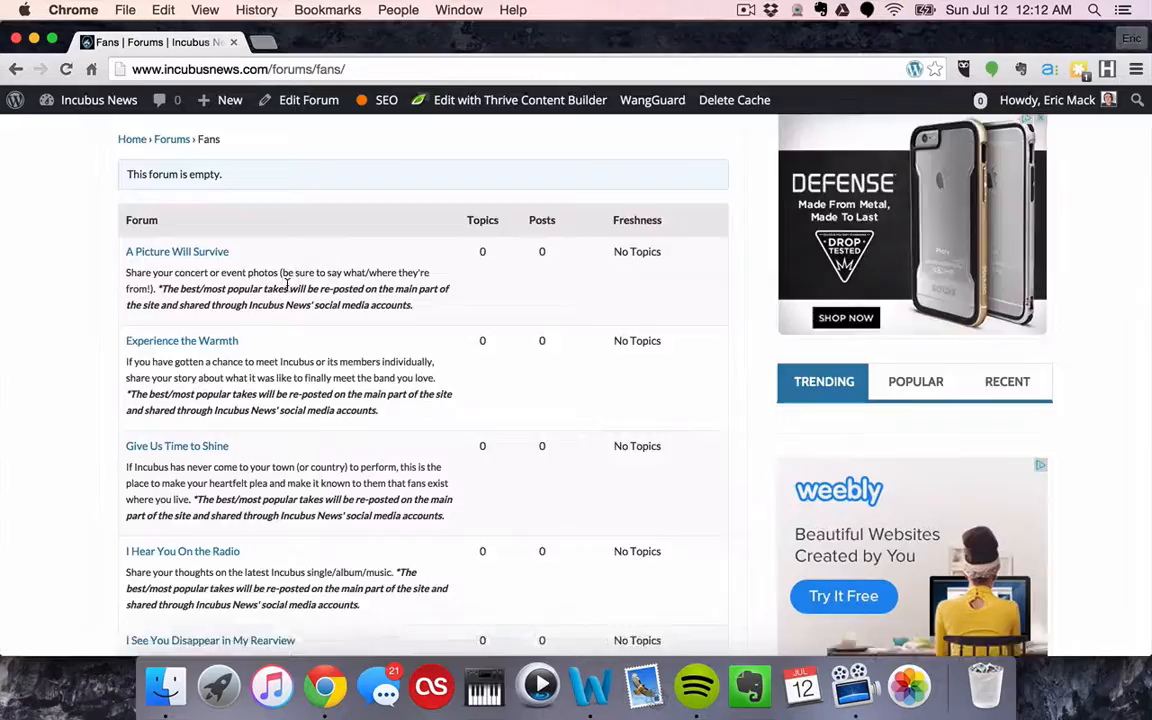
pyautogui.scroll(-3)
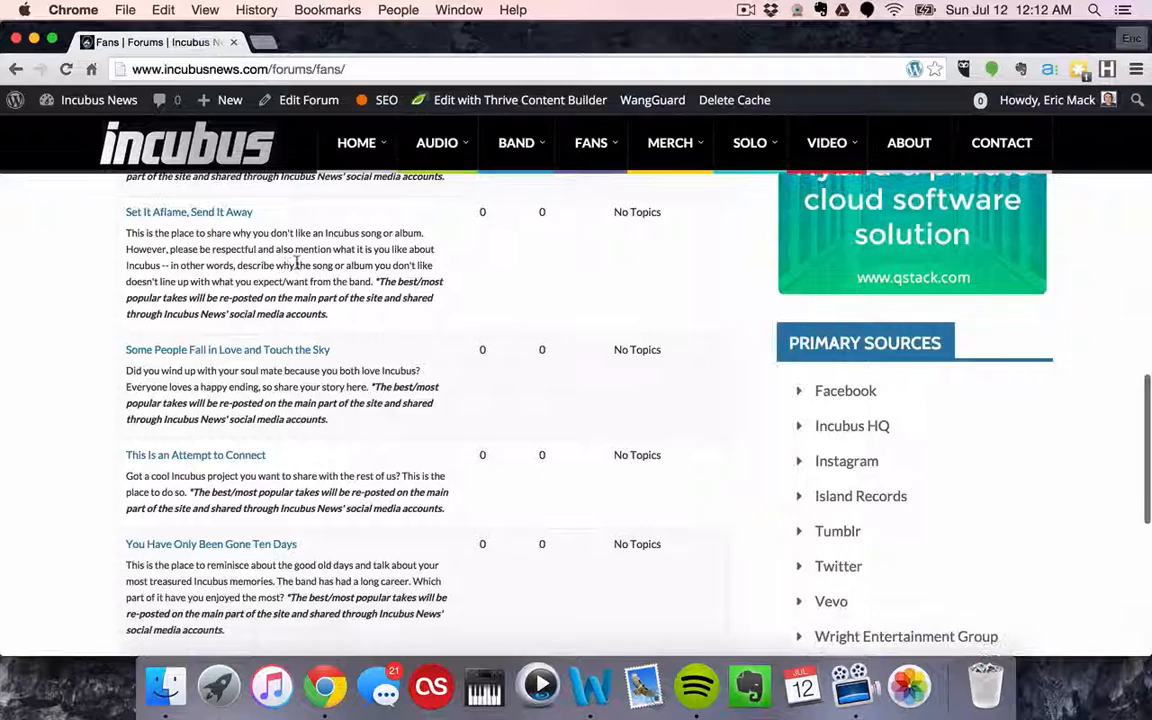
pyautogui.scroll(-3)
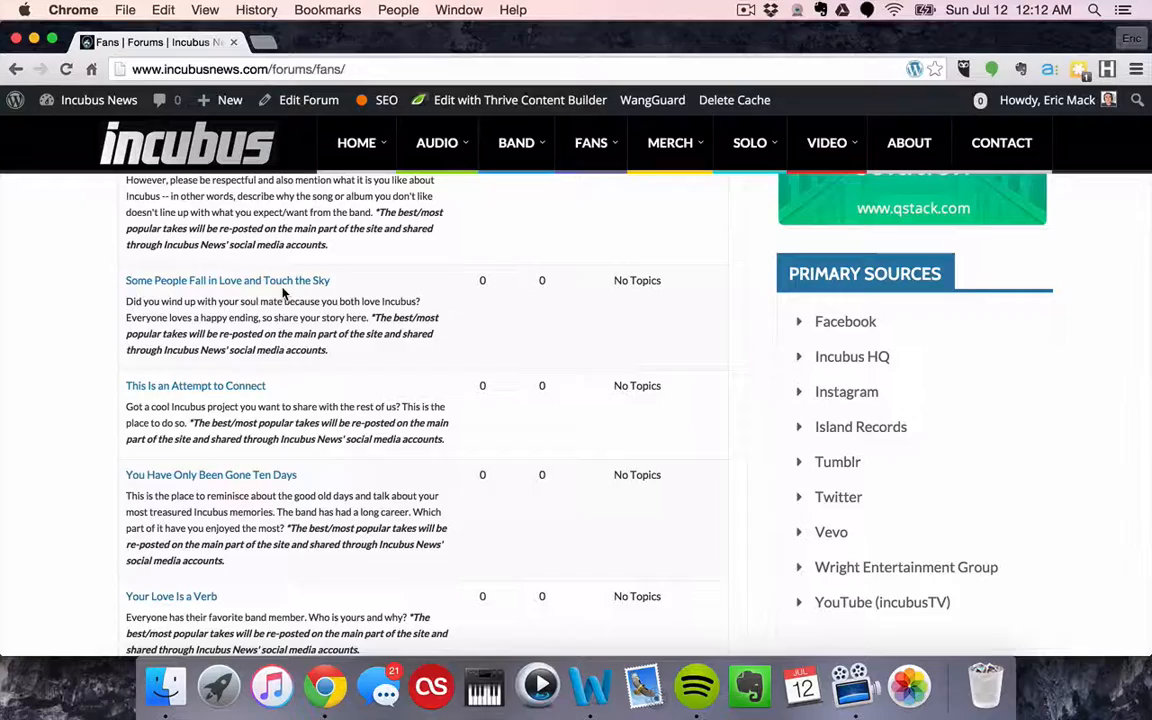
pyautogui.scroll(-3)
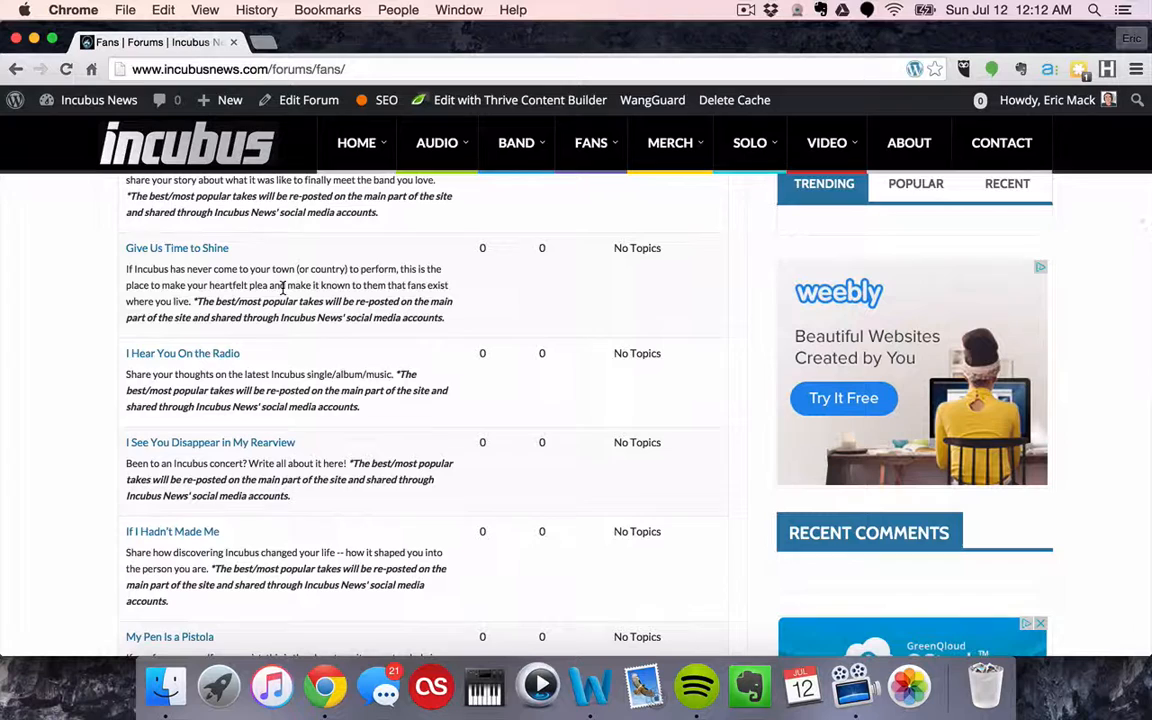
pyautogui.moveTo(156, 402)
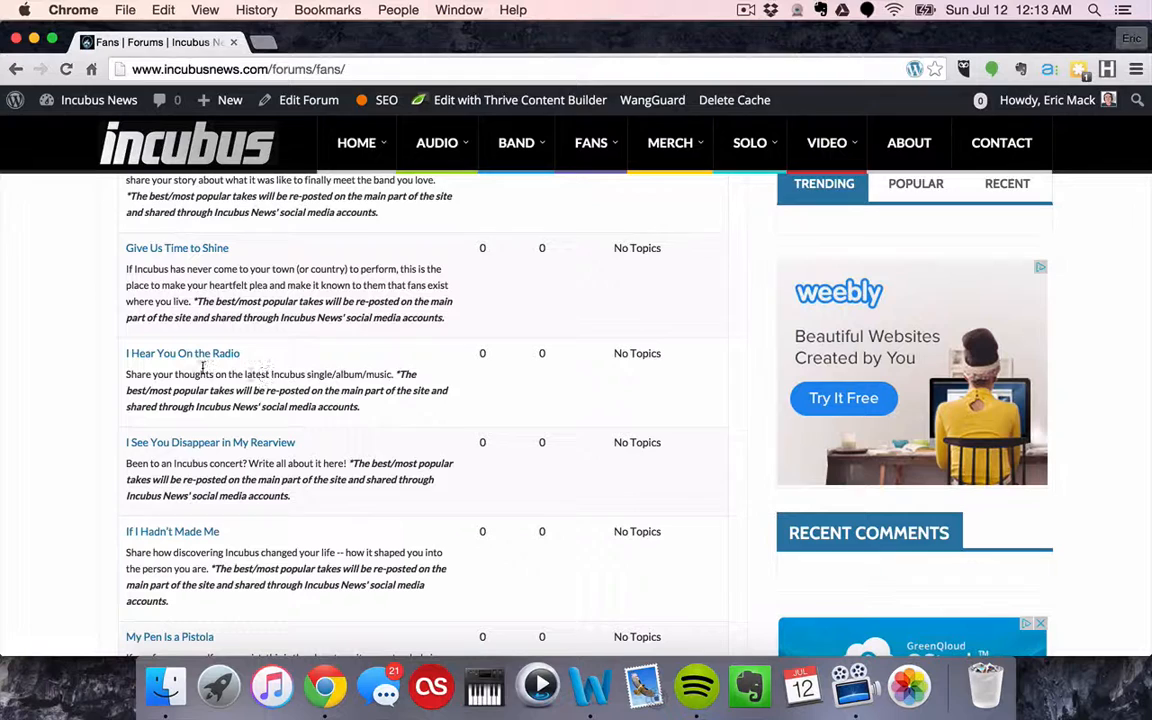
pyautogui.moveTo(325, 368)
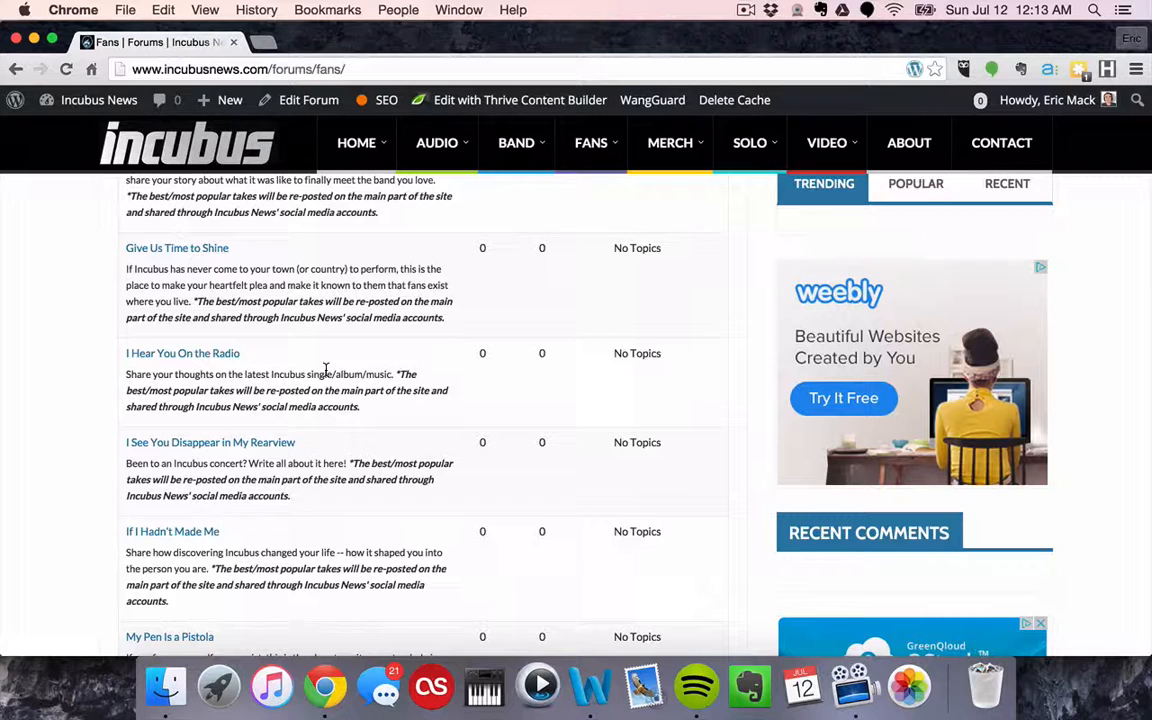
pyautogui.moveTo(270, 349)
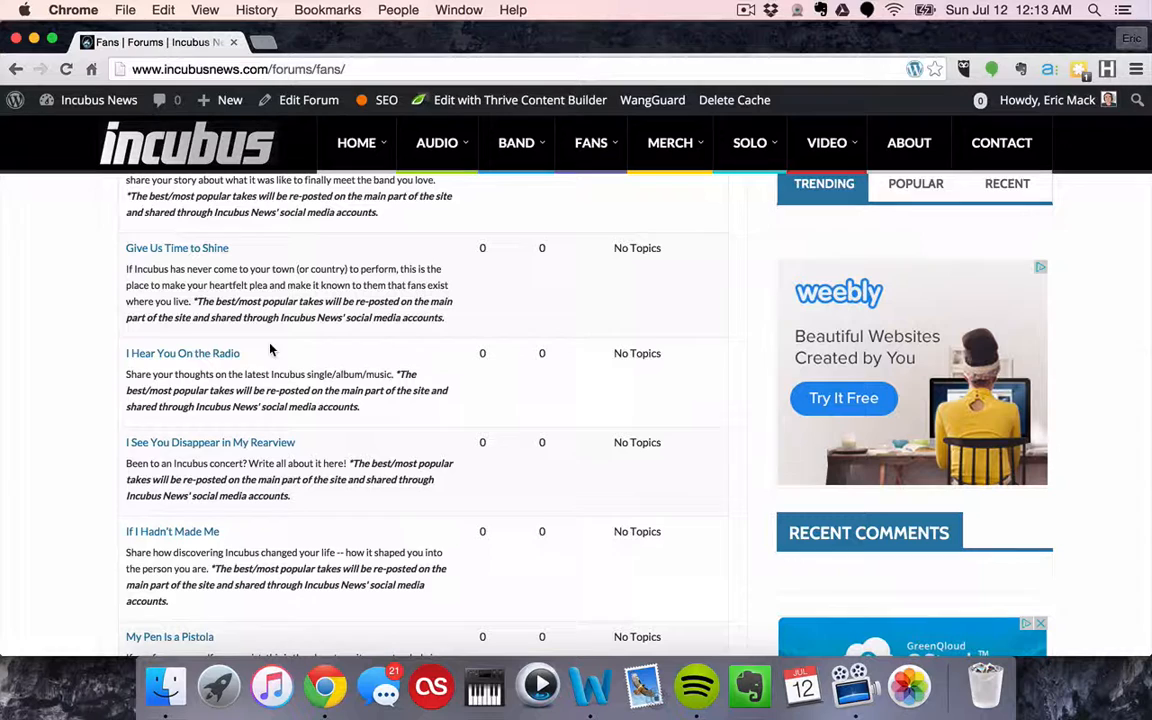
pyautogui.moveTo(324, 340)
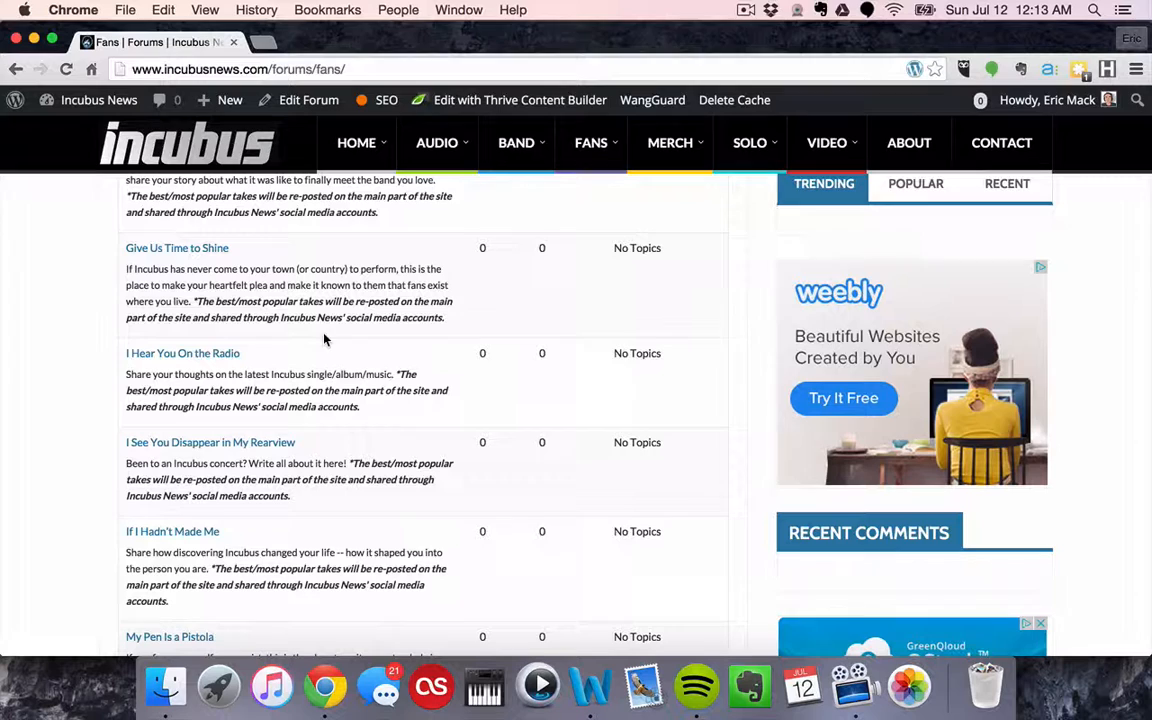
pyautogui.moveTo(303, 363)
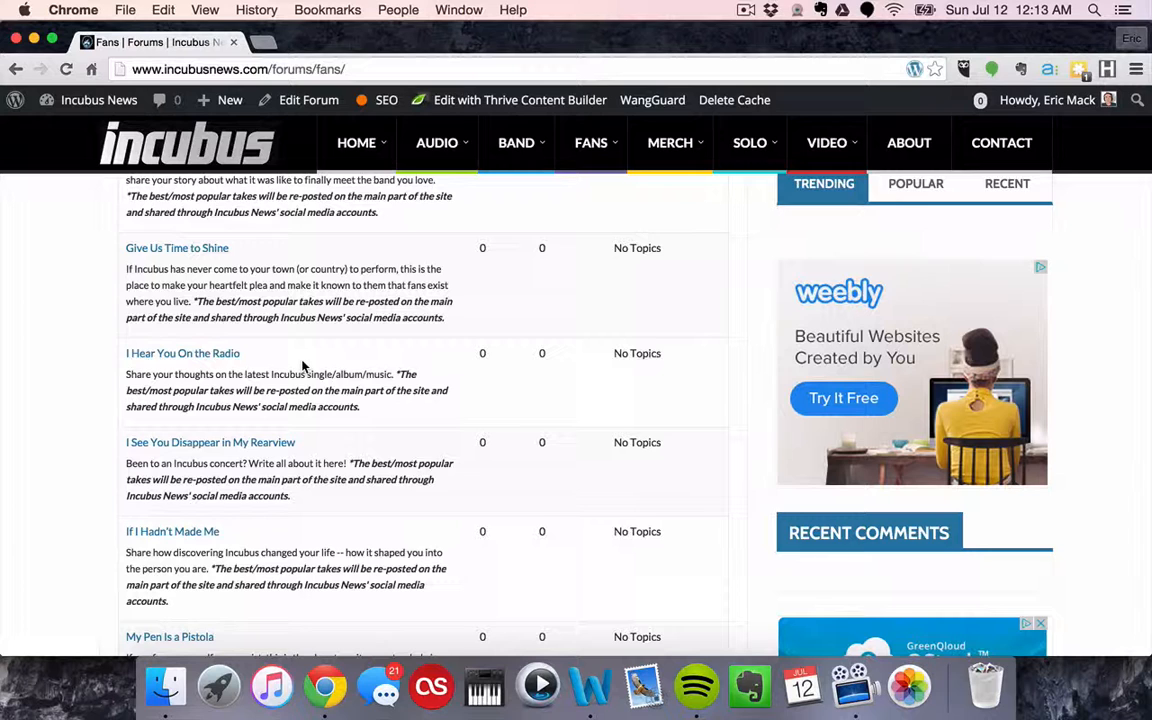
pyautogui.scroll(-3)
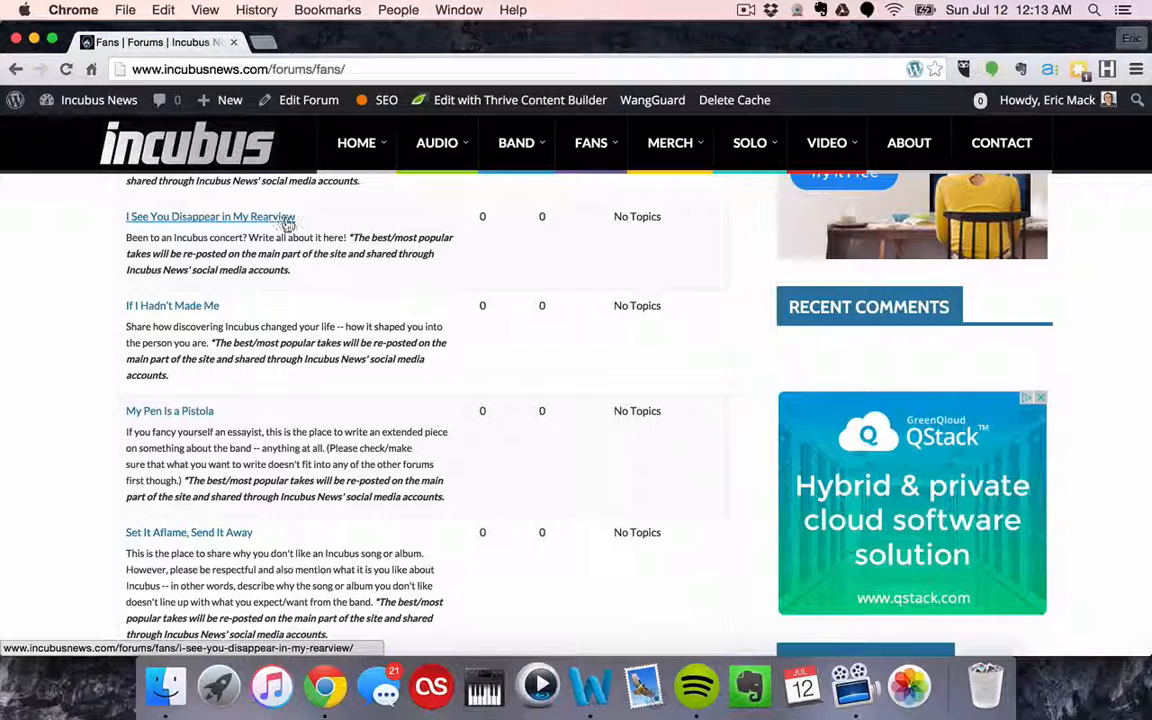
pyautogui.moveTo(305, 237)
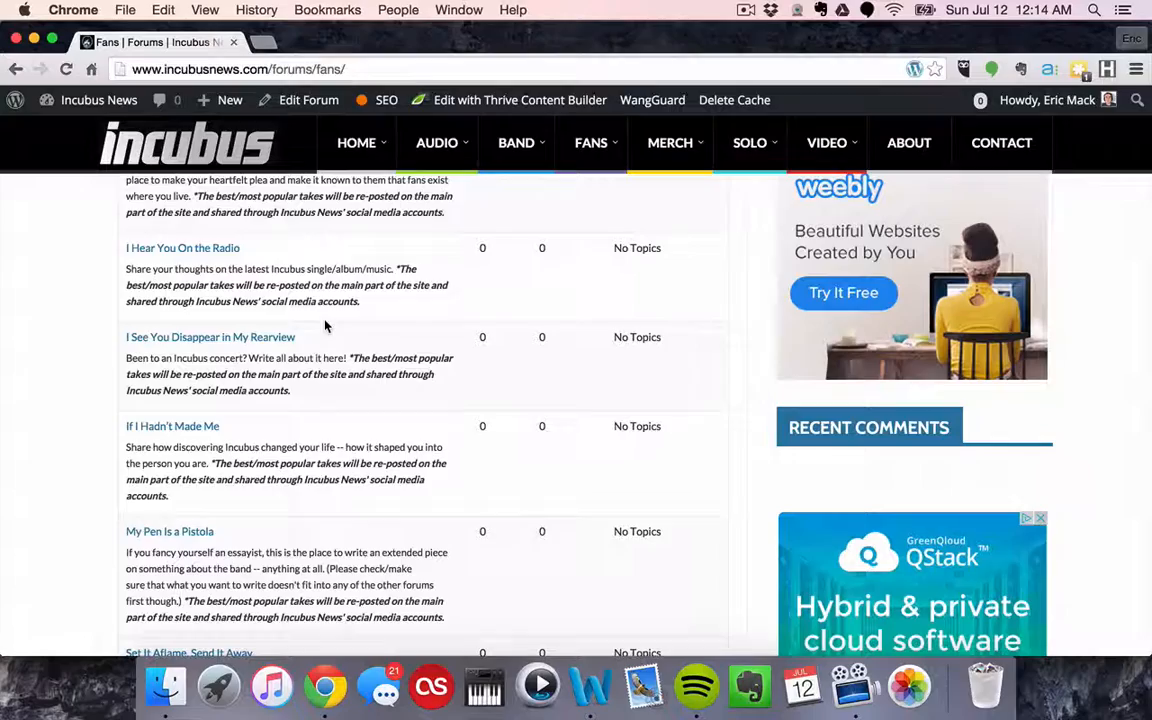
pyautogui.scroll(-3)
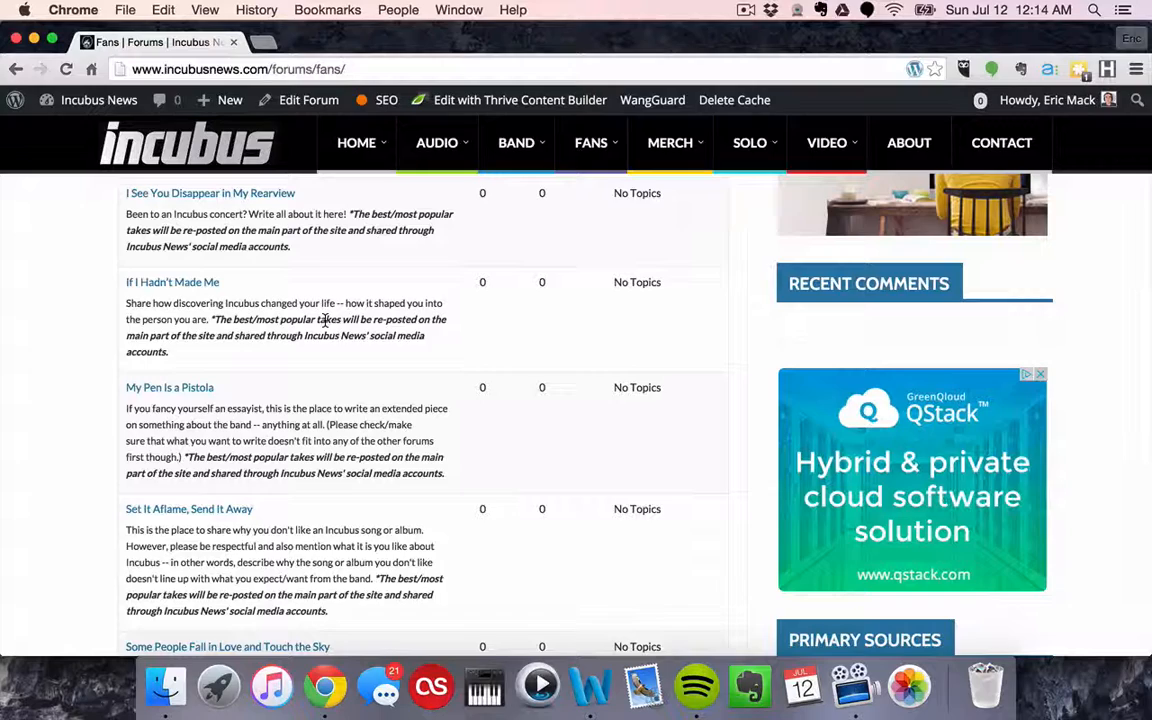
pyautogui.scroll(-3)
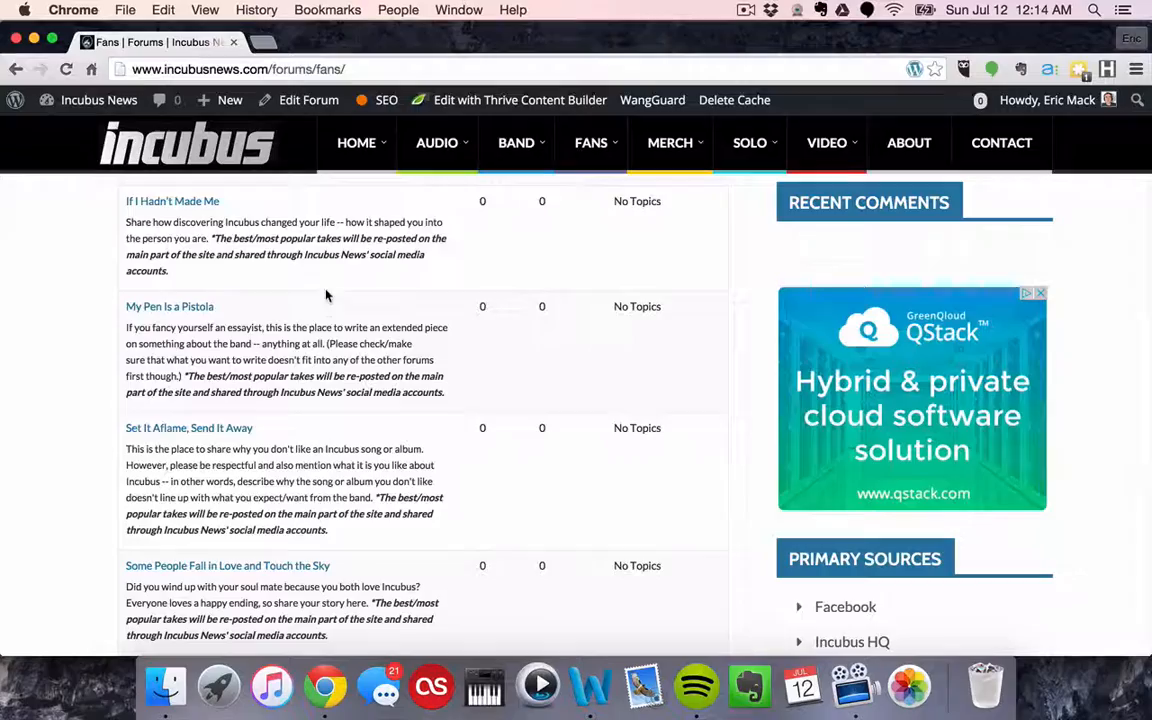
pyautogui.scroll(-3)
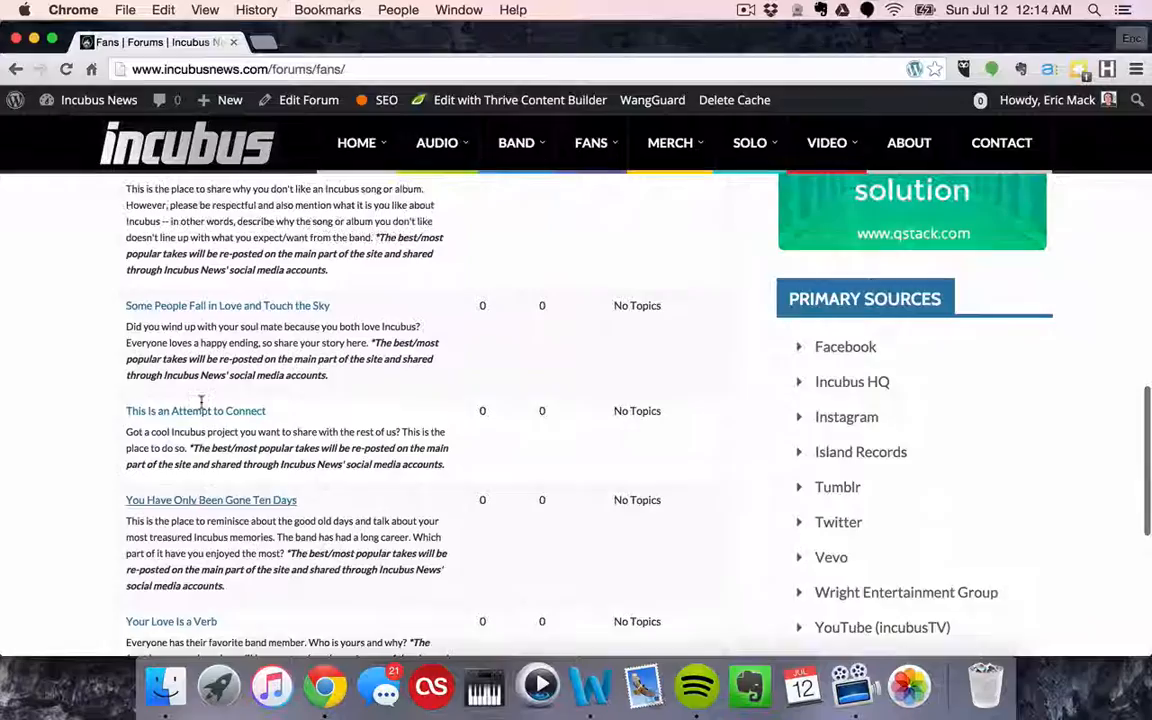
pyautogui.scroll(3)
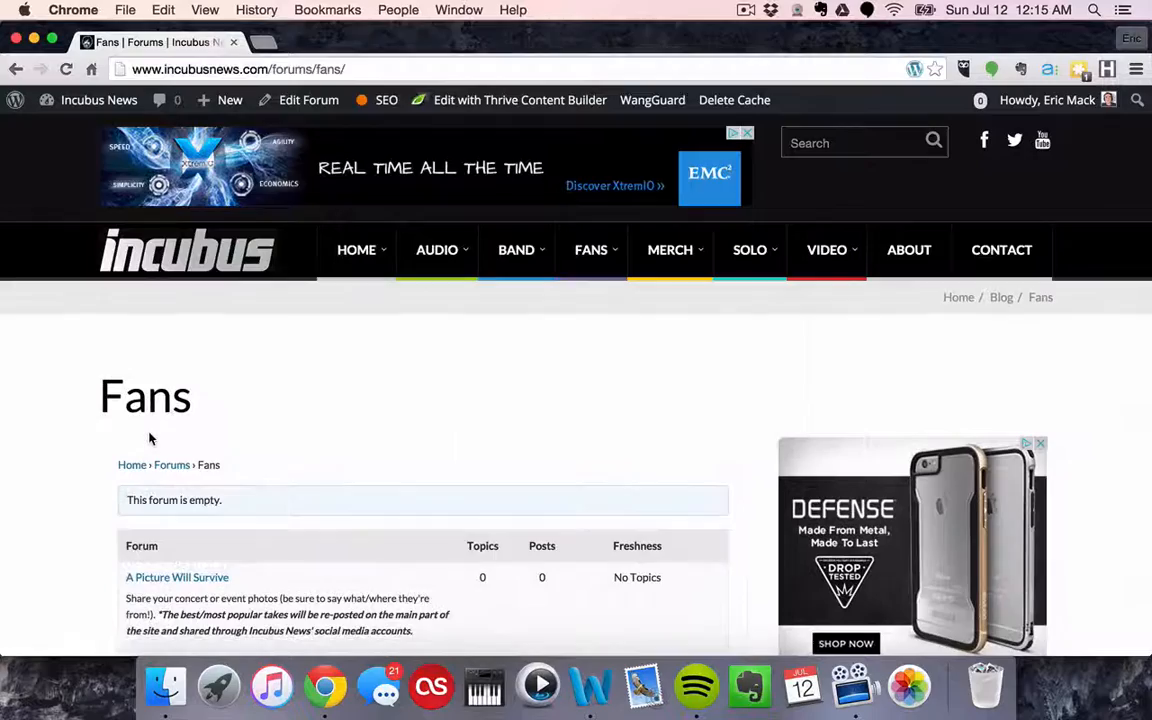
# Navigate to the Groups directory listing Alive at Red Rocks, Trust Fall and HQ Live
pyautogui.scroll(-3)
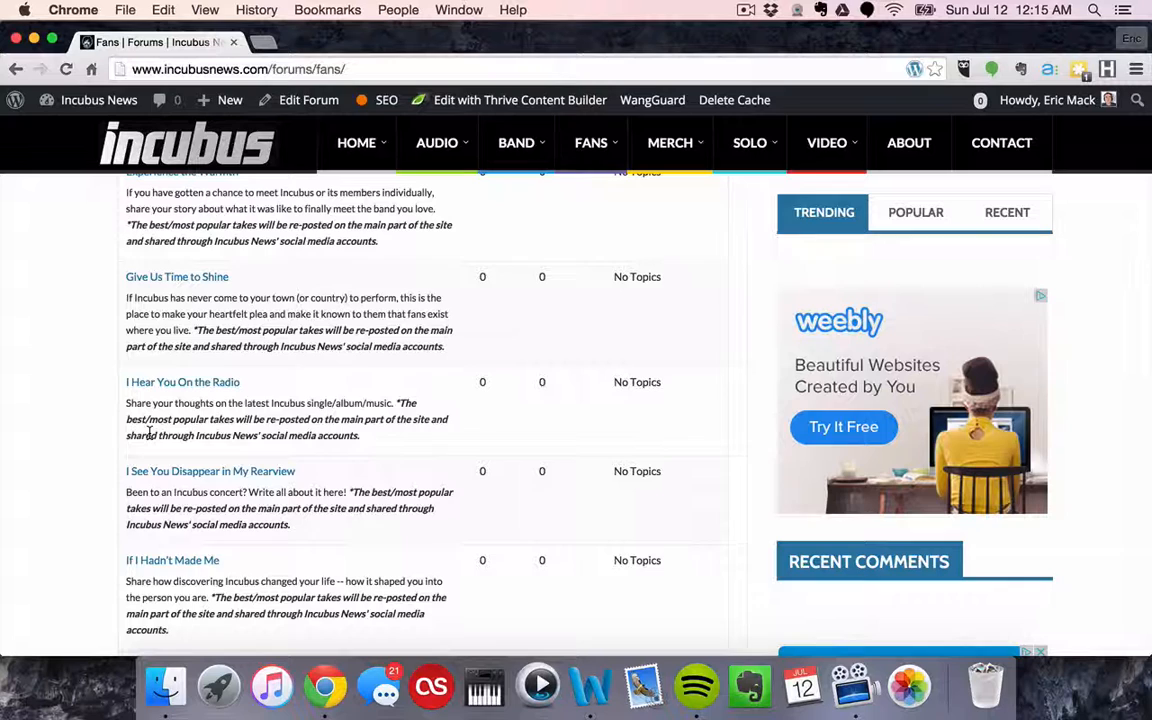
pyautogui.moveTo(192, 322)
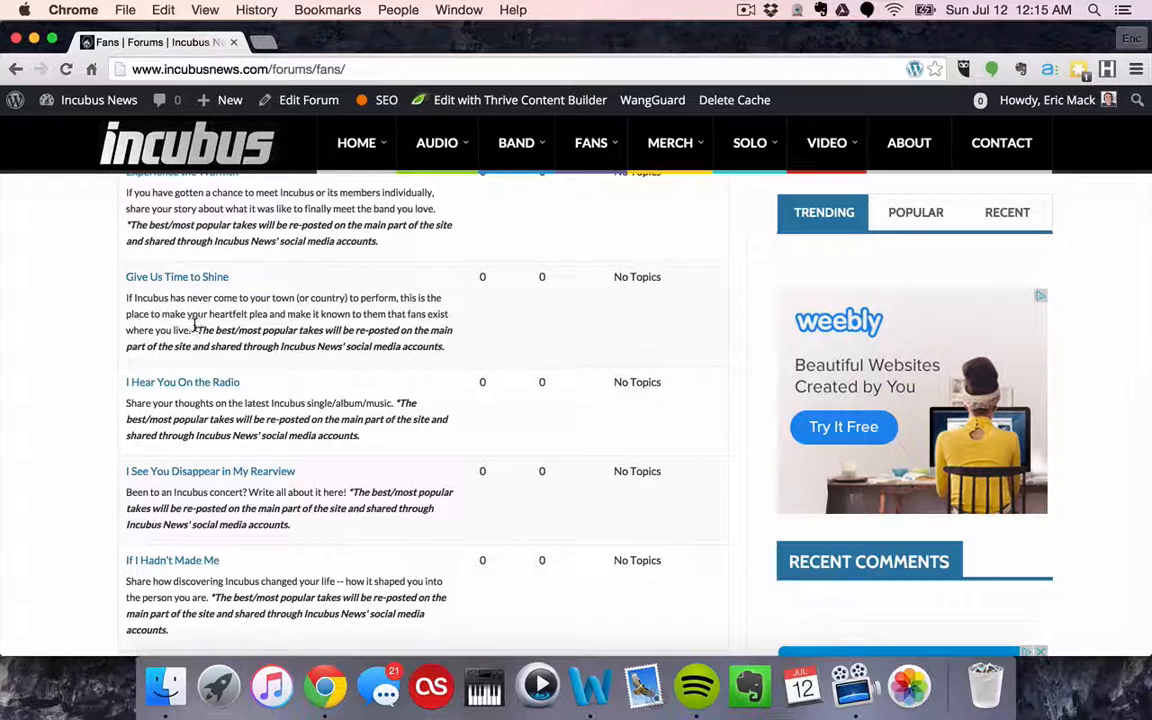
pyautogui.moveTo(193, 330); pyautogui.dragTo(443, 346)
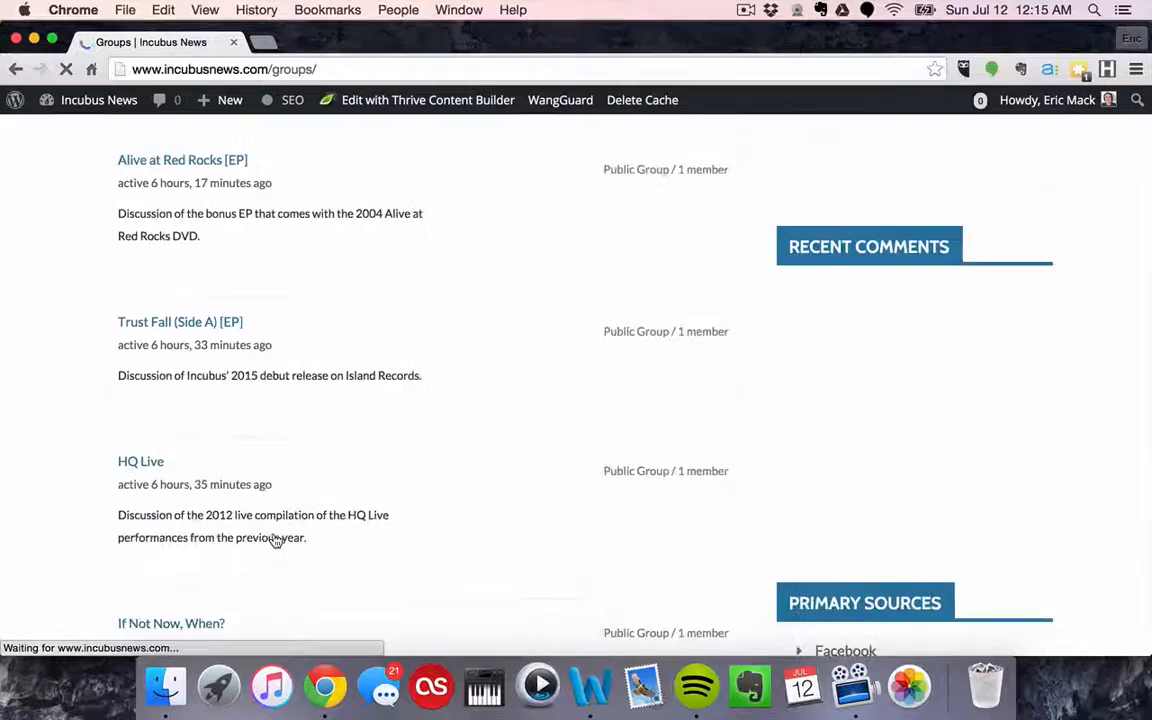
# Scroll the Groups list to reach the Morning View album group
pyautogui.scroll(-3)
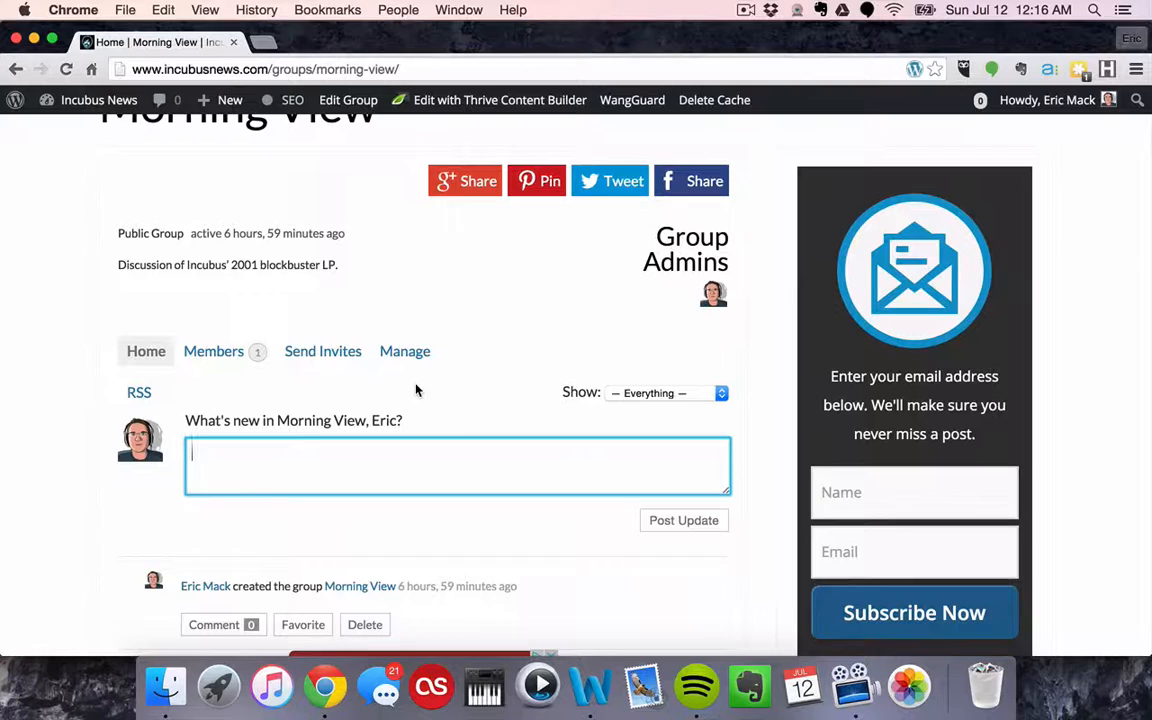
pyautogui.scroll(-3)
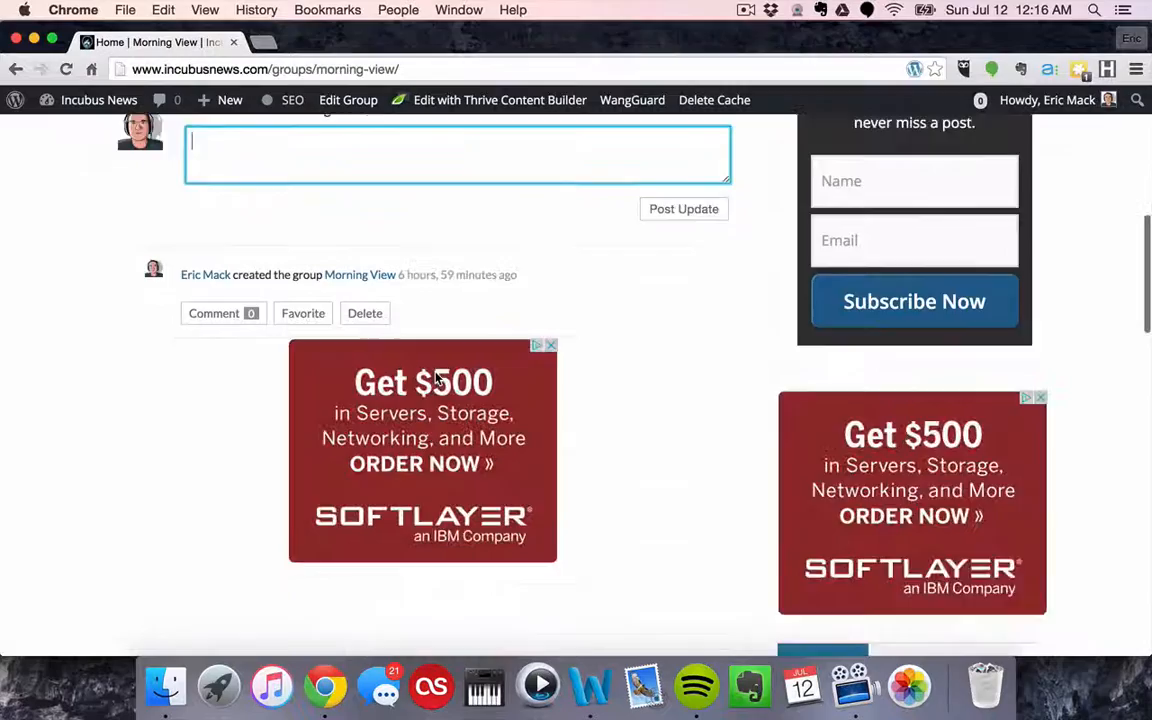
pyautogui.scroll(3)
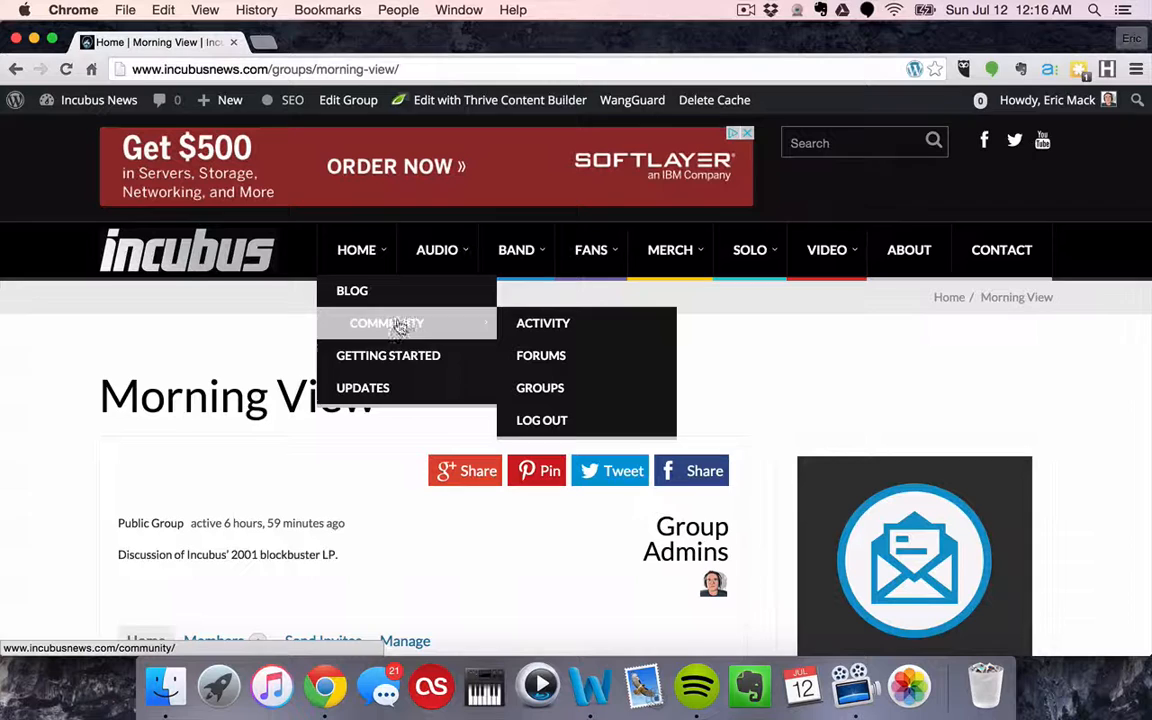
pyautogui.moveTo(556, 402)
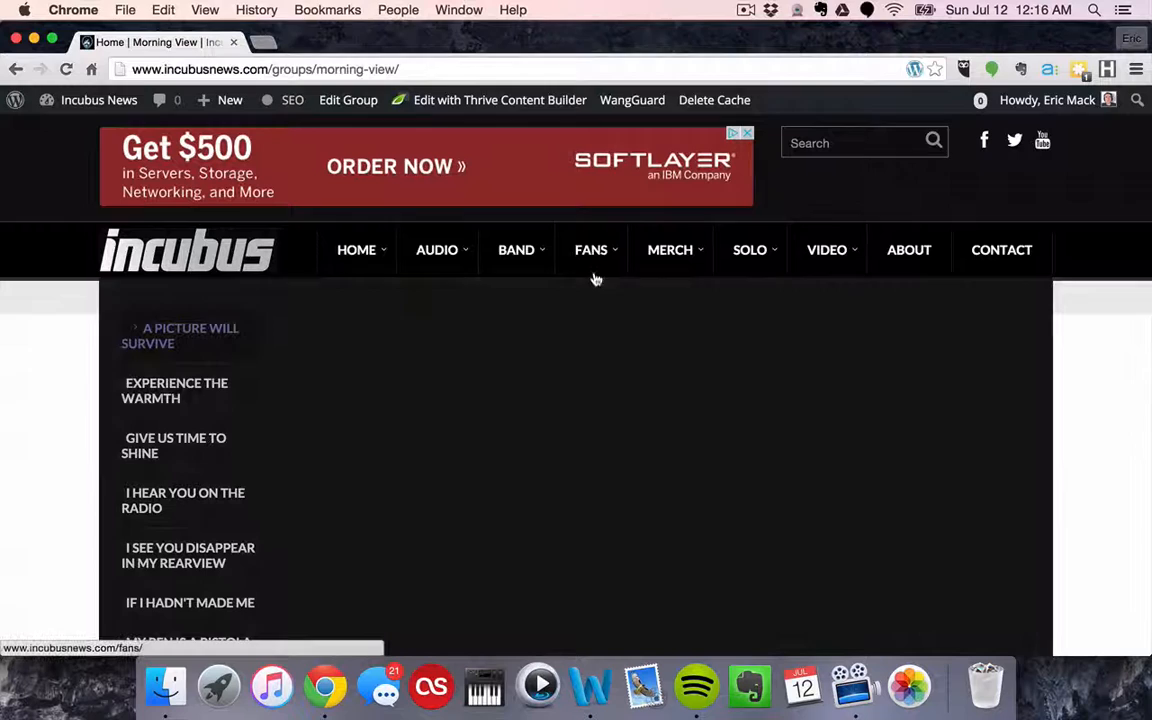
pyautogui.scroll(-3)
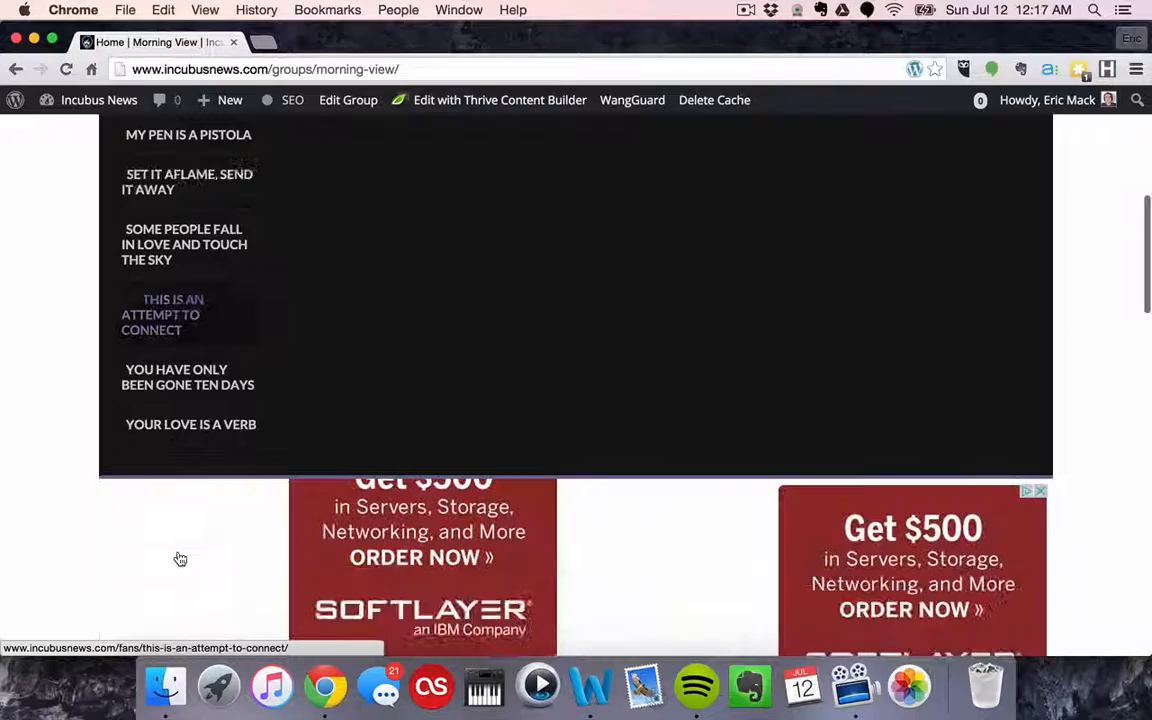
pyautogui.scroll(3)
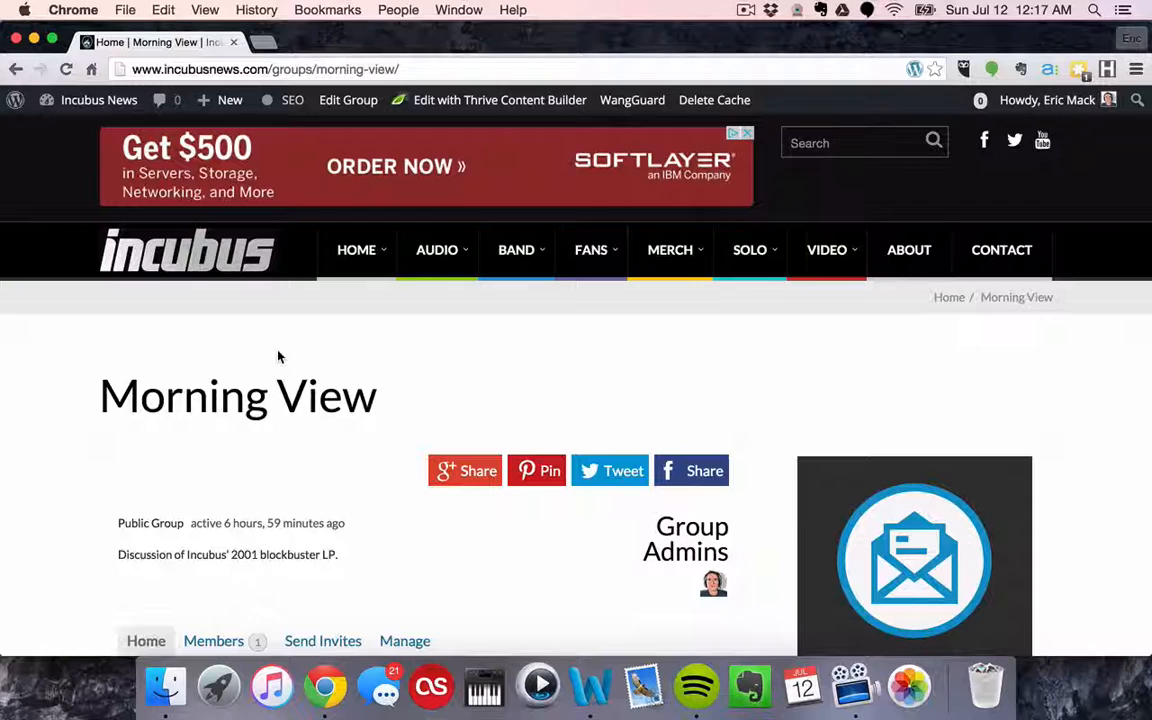
pyautogui.moveTo(71, 408)
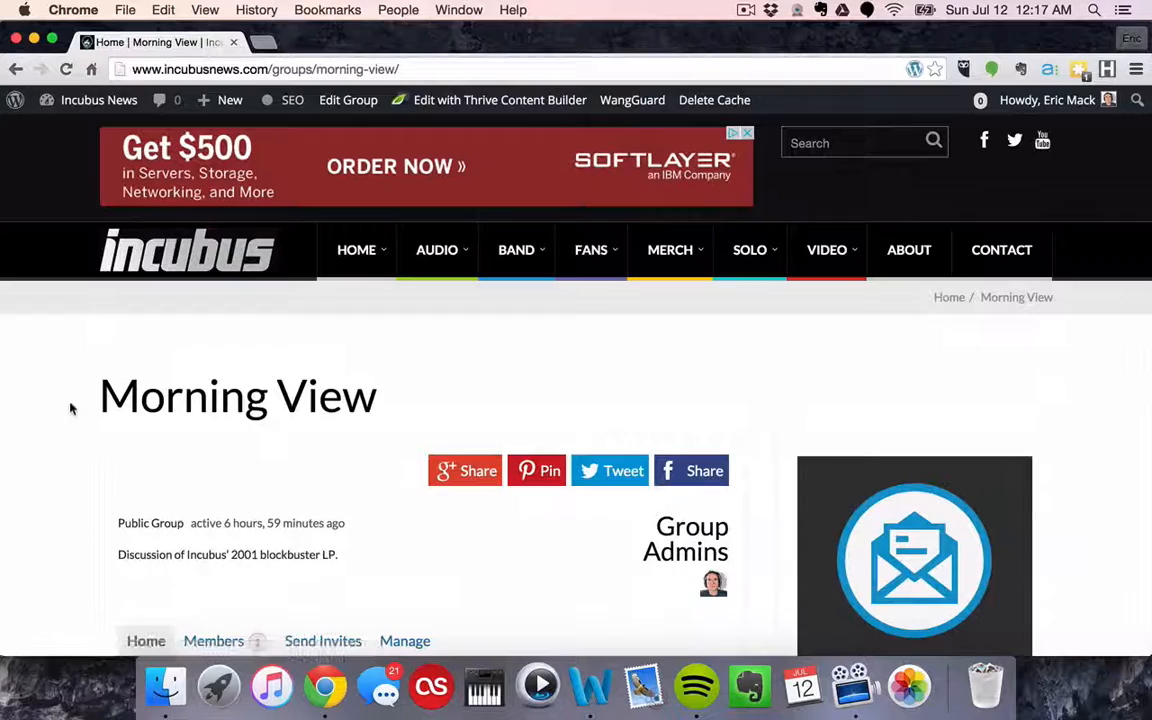